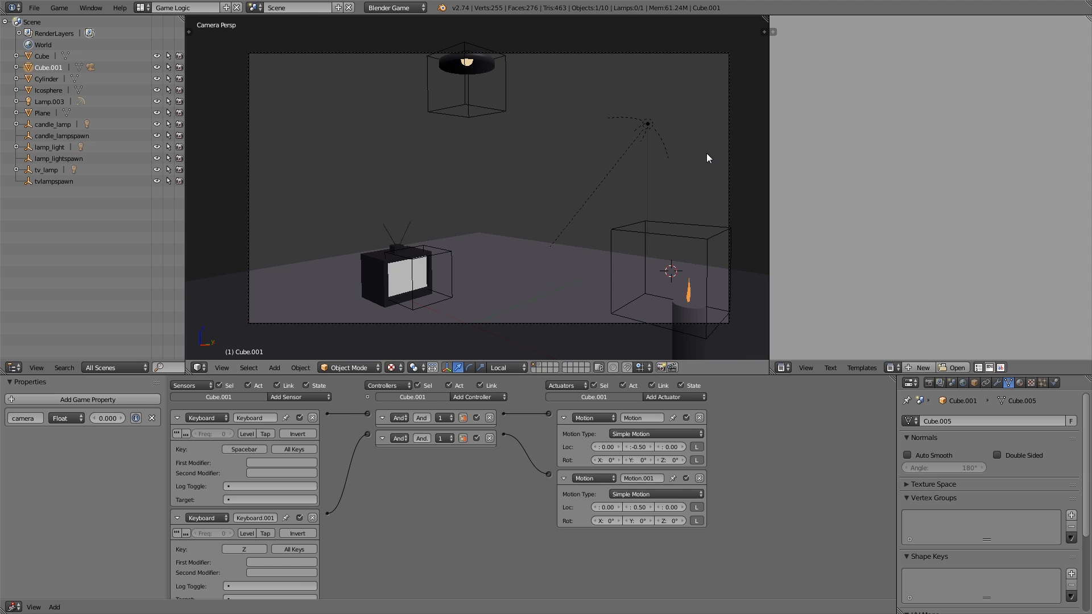
mouse_move(531, 225)
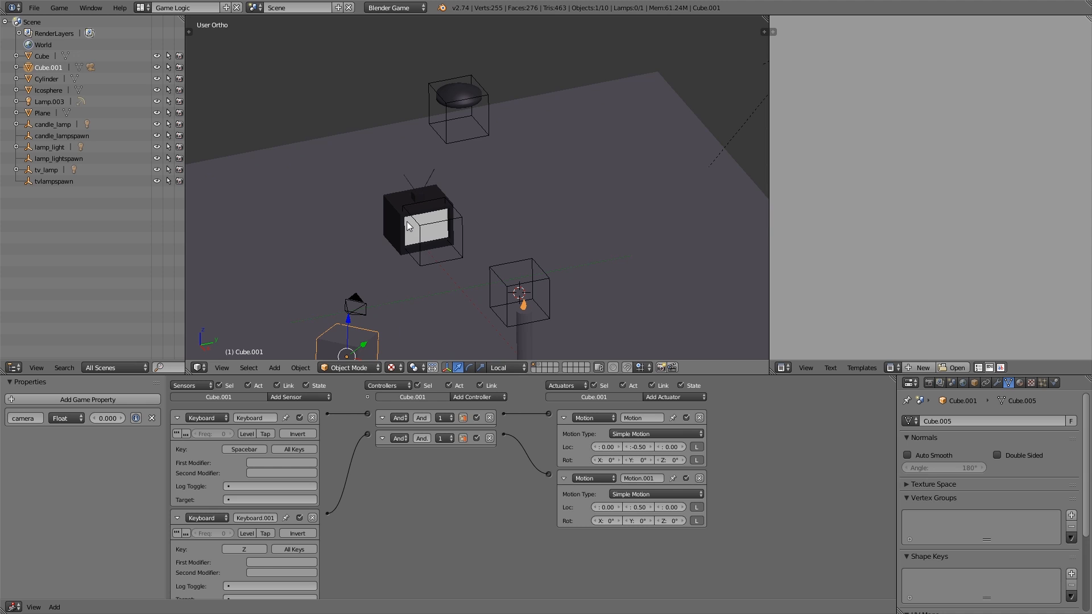
mouse_move(484, 172)
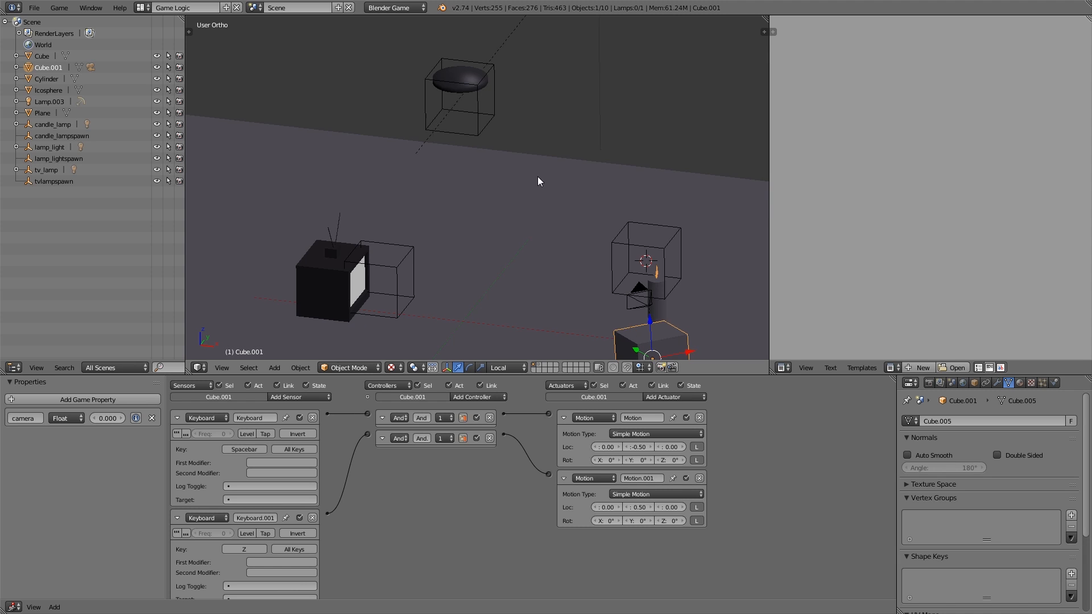
- Start a new default scene and set the render engine to Blender Game
left_click(34, 7)
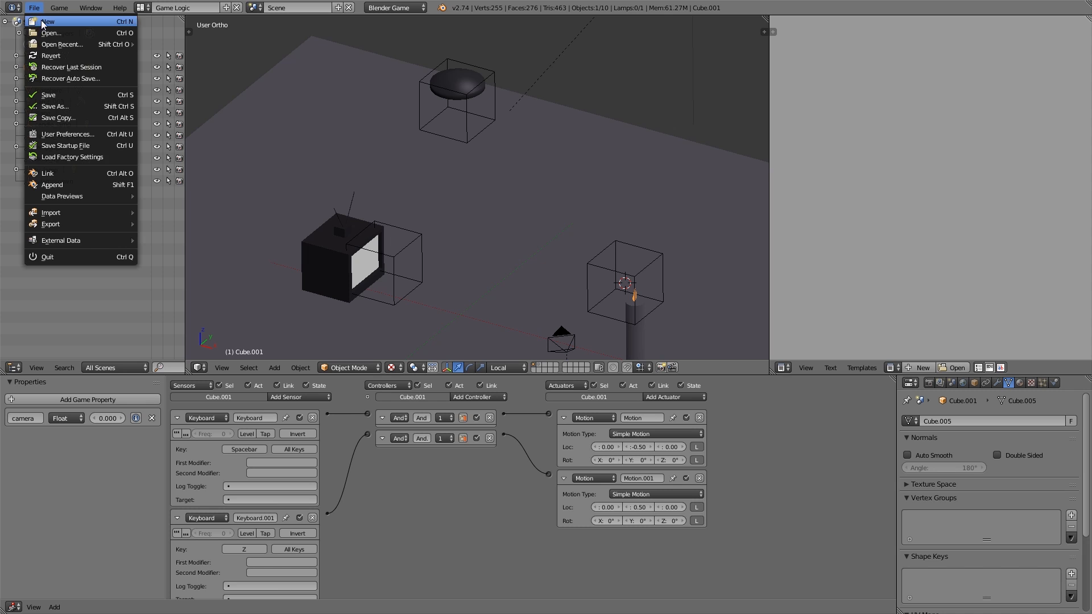
left_click(47, 21)
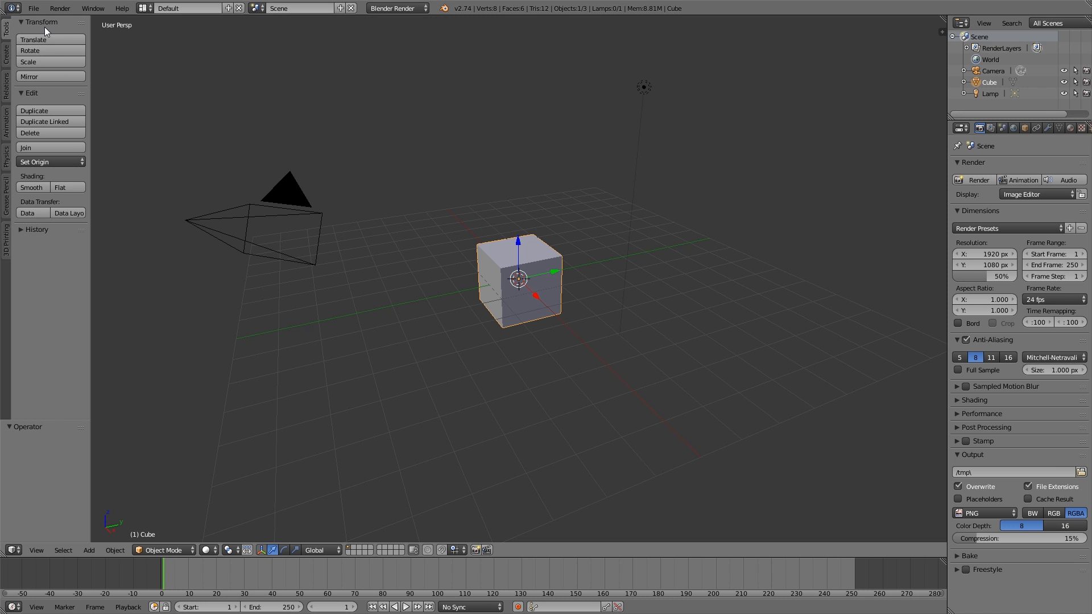
mouse_move(561, 288)
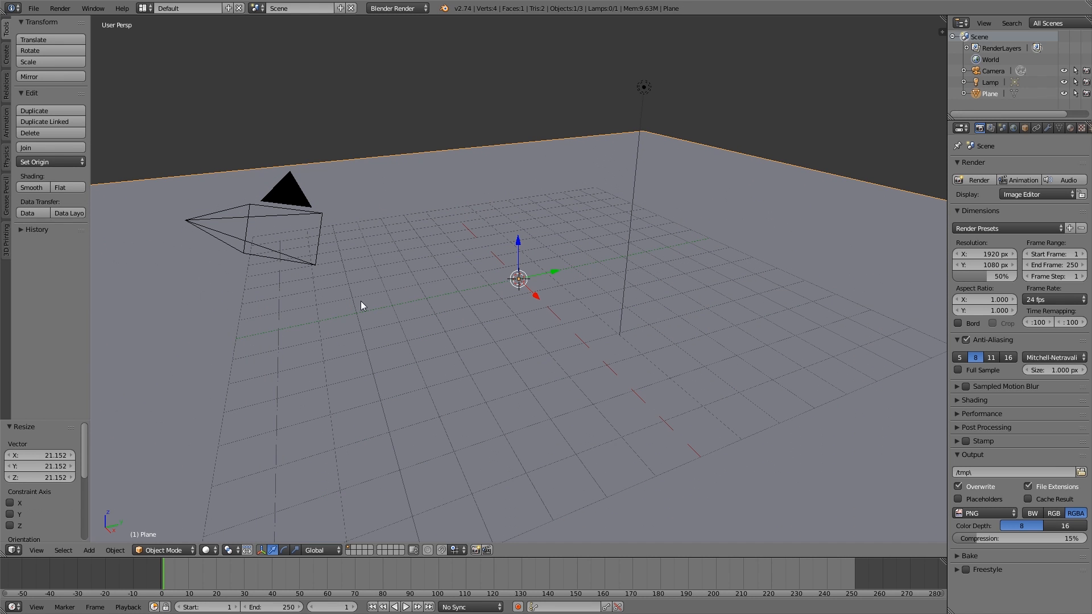
left_click(396, 7)
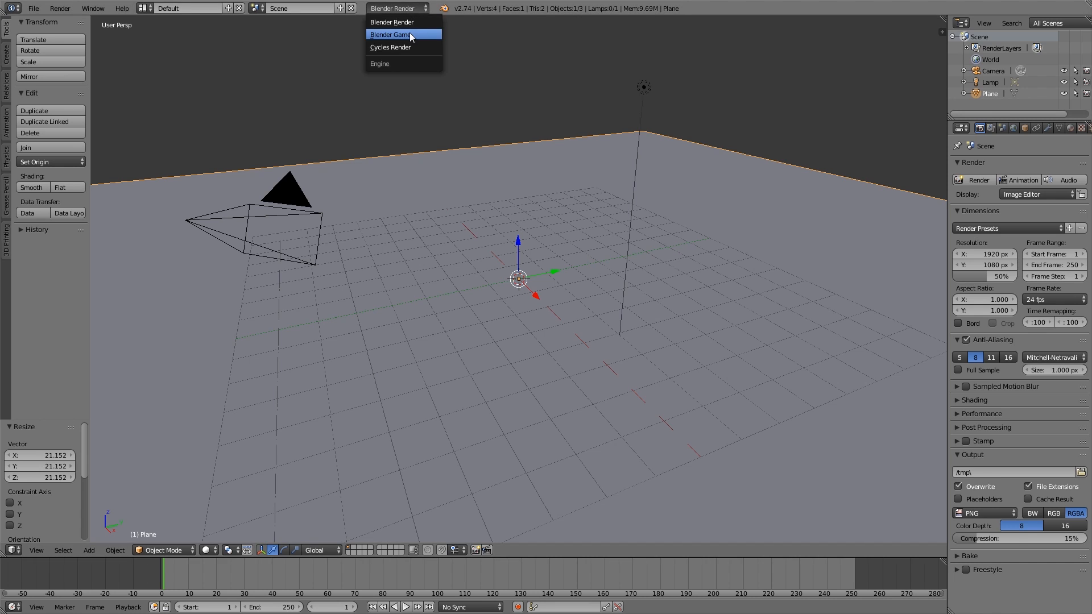
left_click(389, 34)
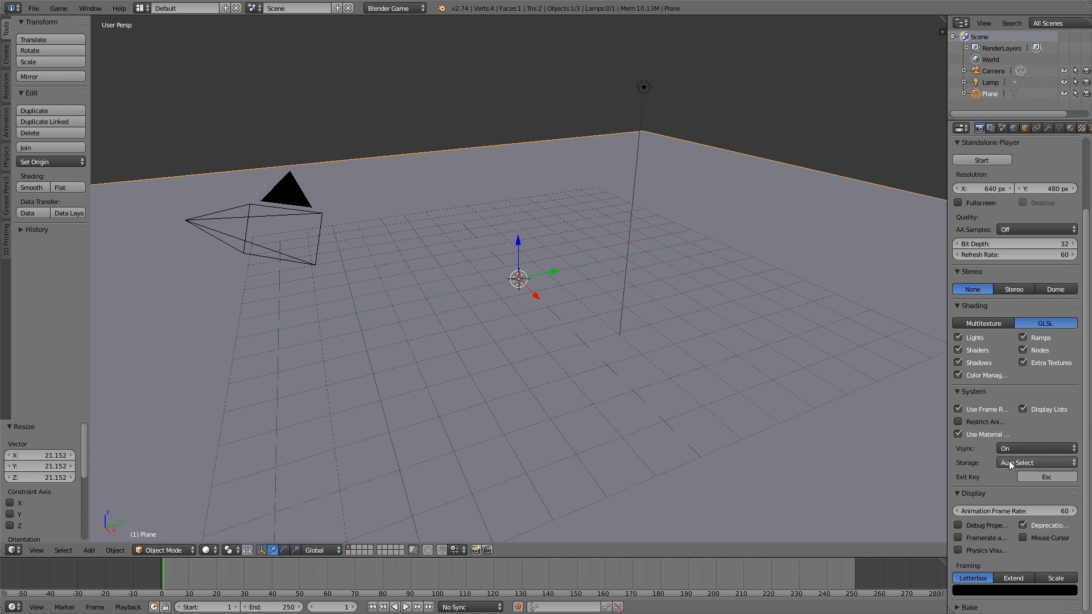
- Add an Ico Sphere mesh to the scene
left_click(89, 550)
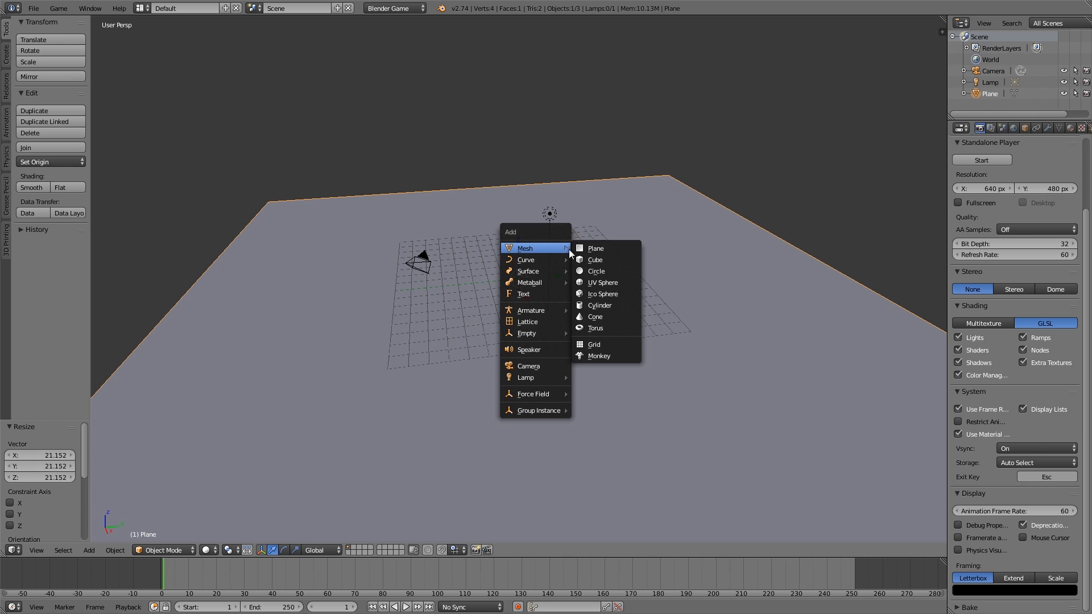
mouse_move(602, 293)
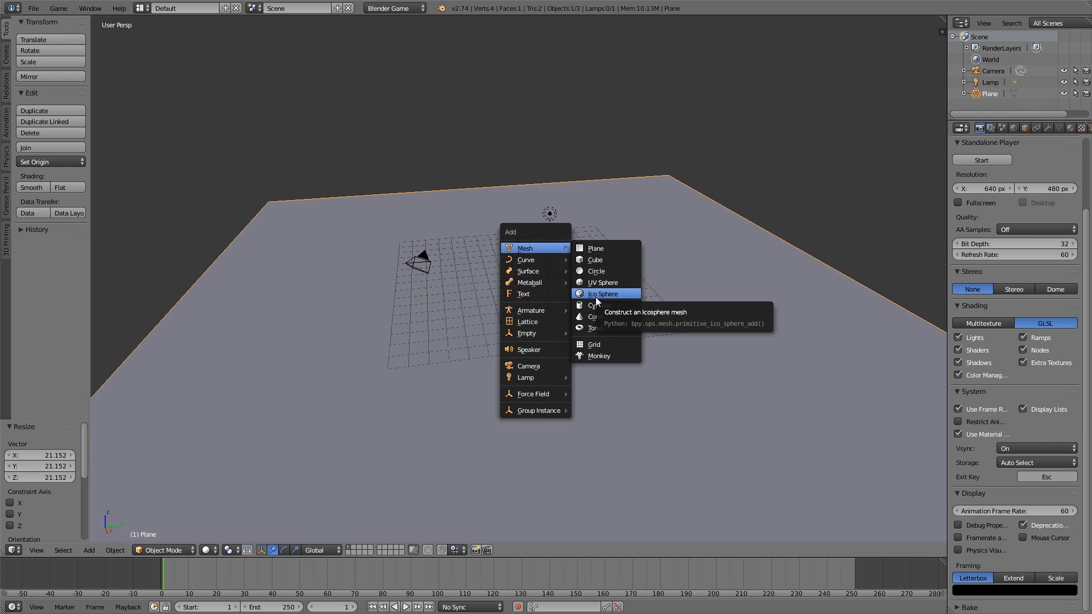
left_click(602, 293)
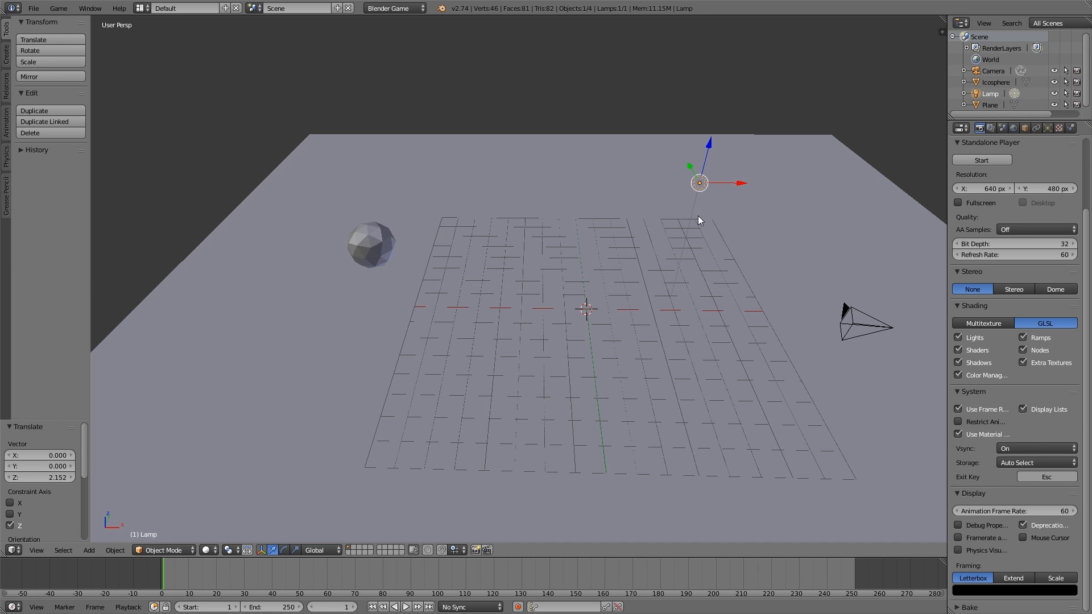
mouse_move(265, 74)
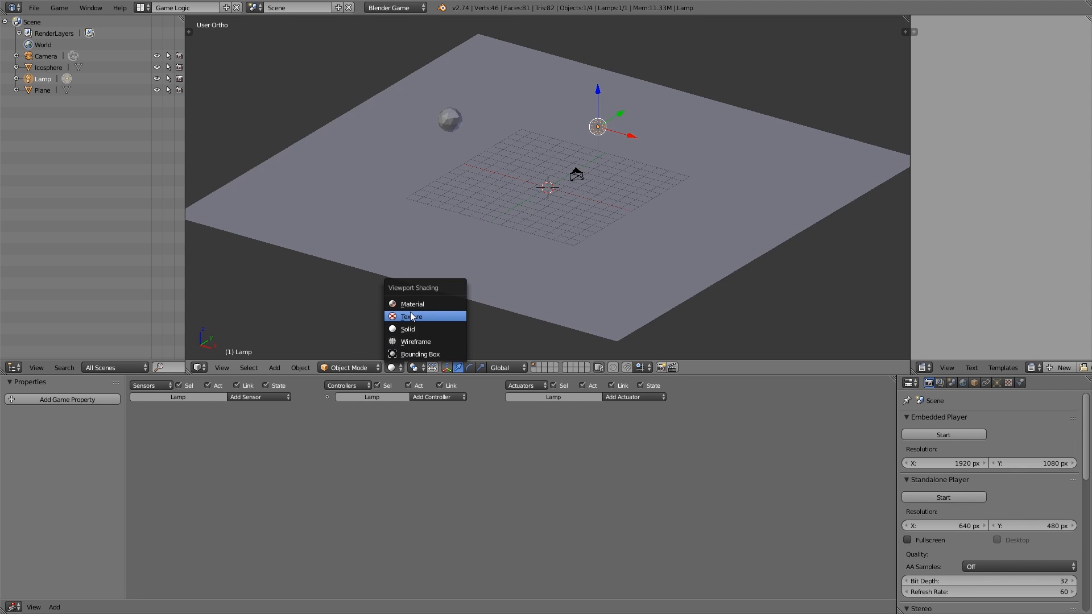
- Switch viewport shading to Texture and give the lamp a blue colour
left_click(412, 304)
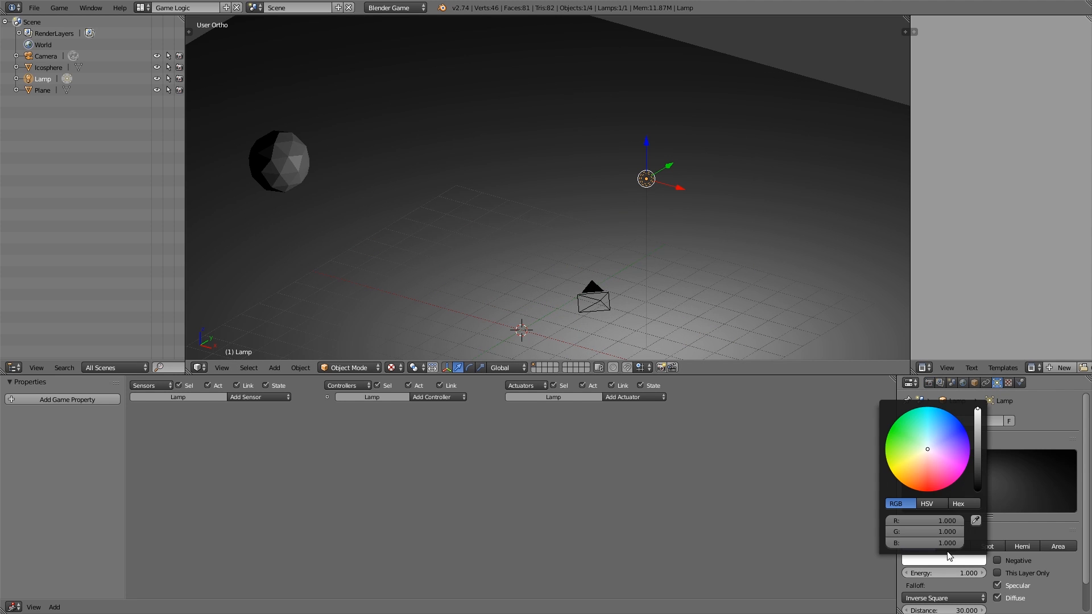
left_click(944, 428)
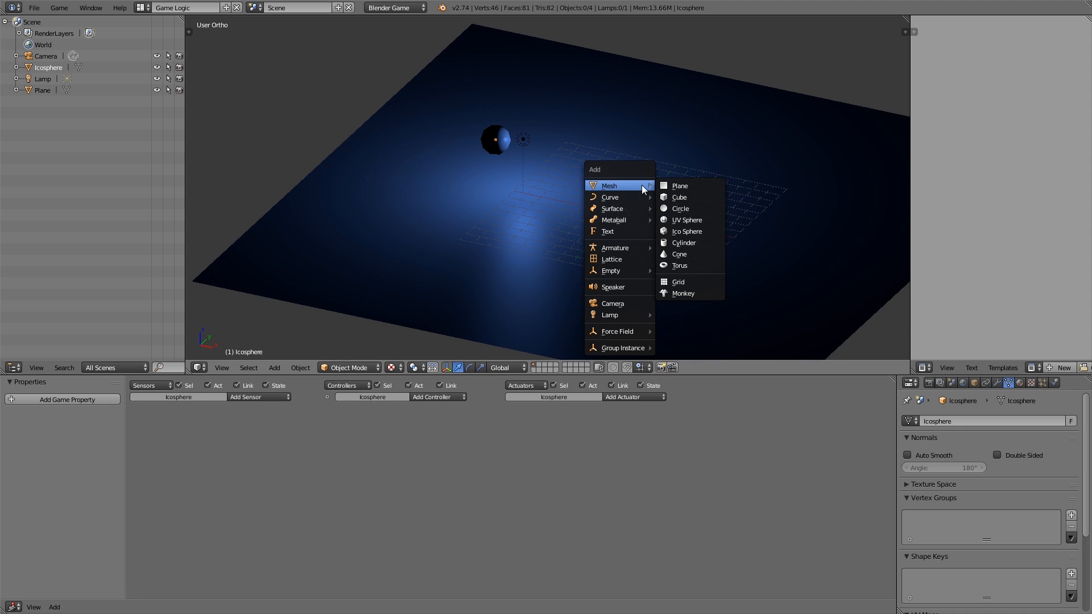
- Add a cone and set the second lamp's colour to orange
left_click(679, 254)
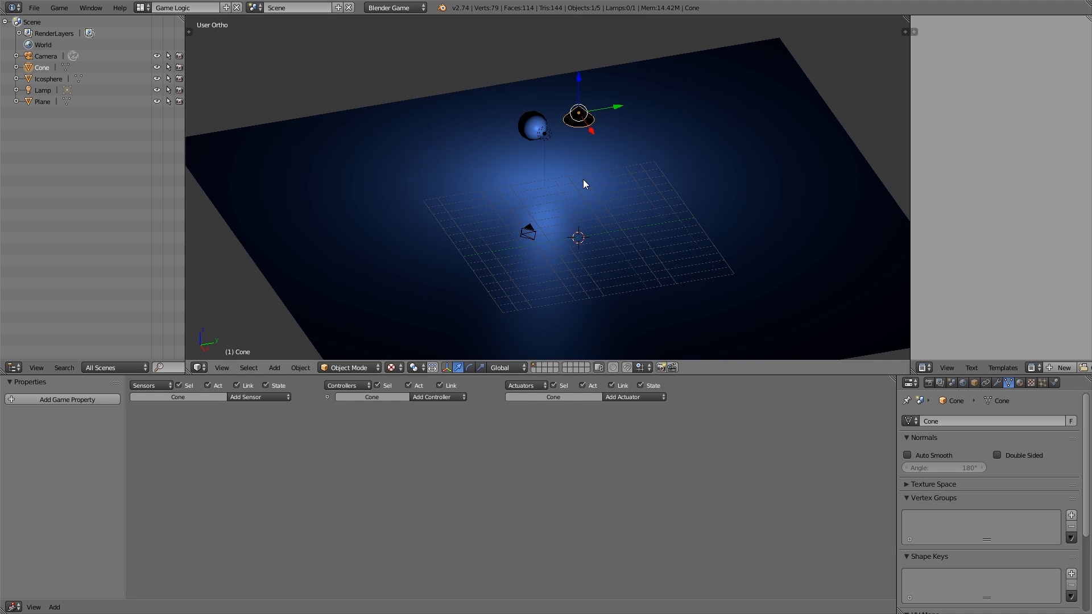
left_click(274, 367)
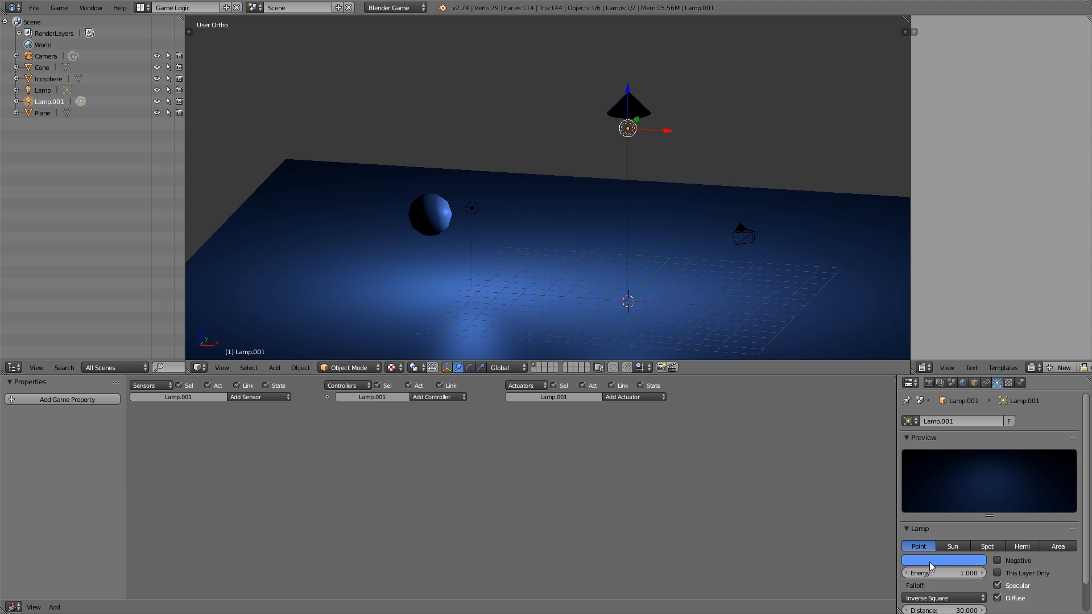
left_click(944, 560)
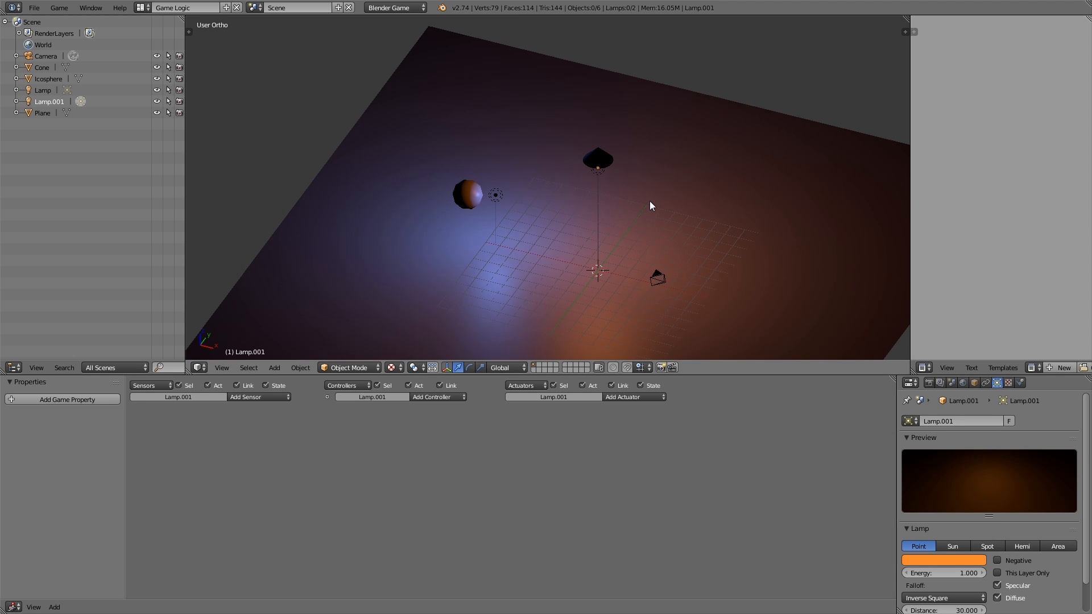
left_click(274, 367)
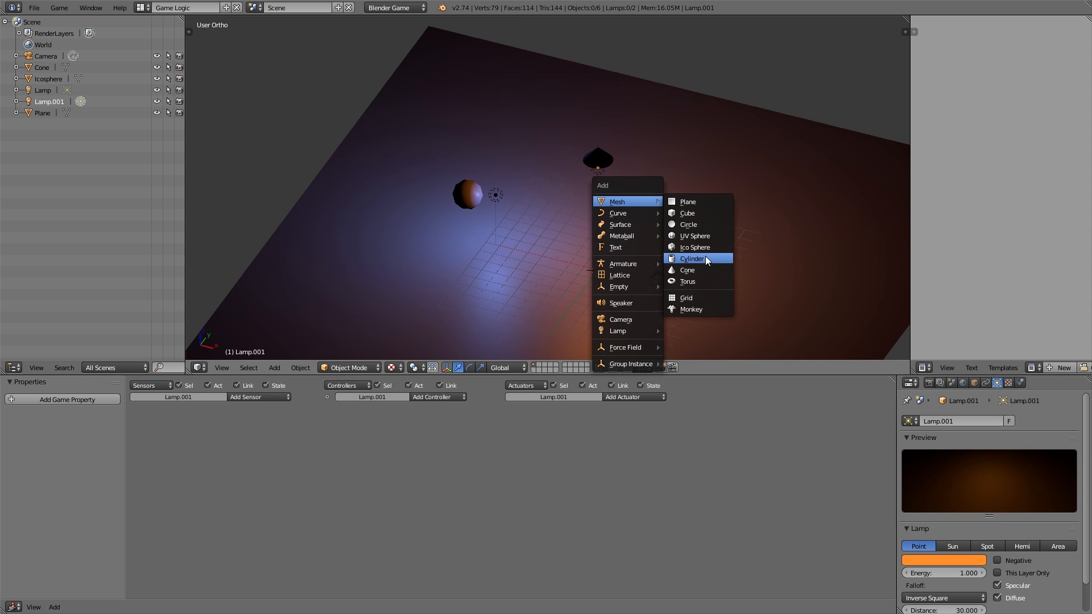
- Add a monkey head, move it, and place a green Point lamp beside it
left_click(690, 309)
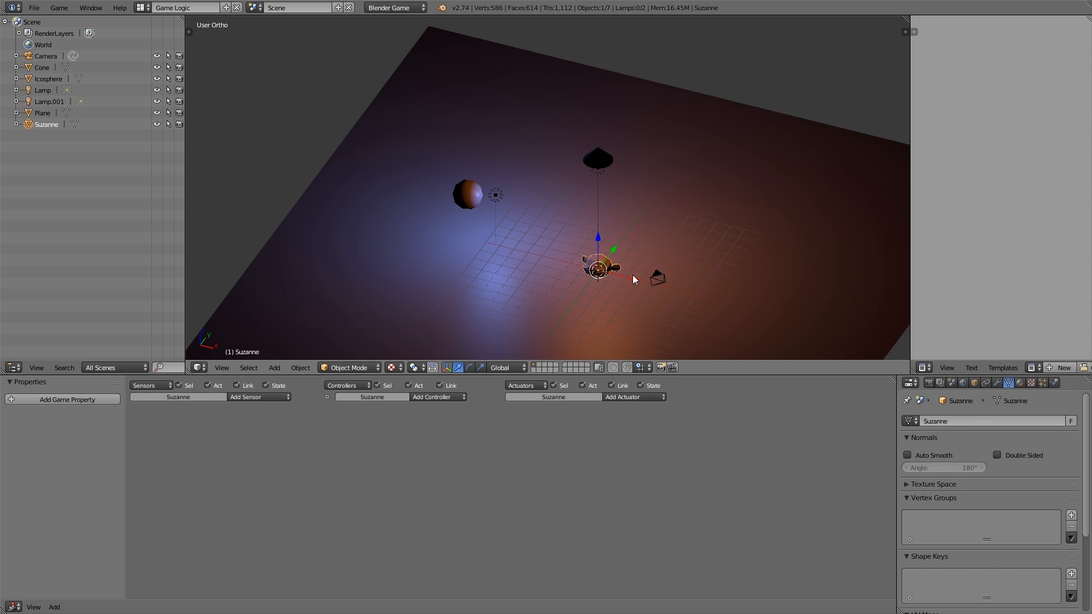
left_click_drag(596, 270, 707, 237)
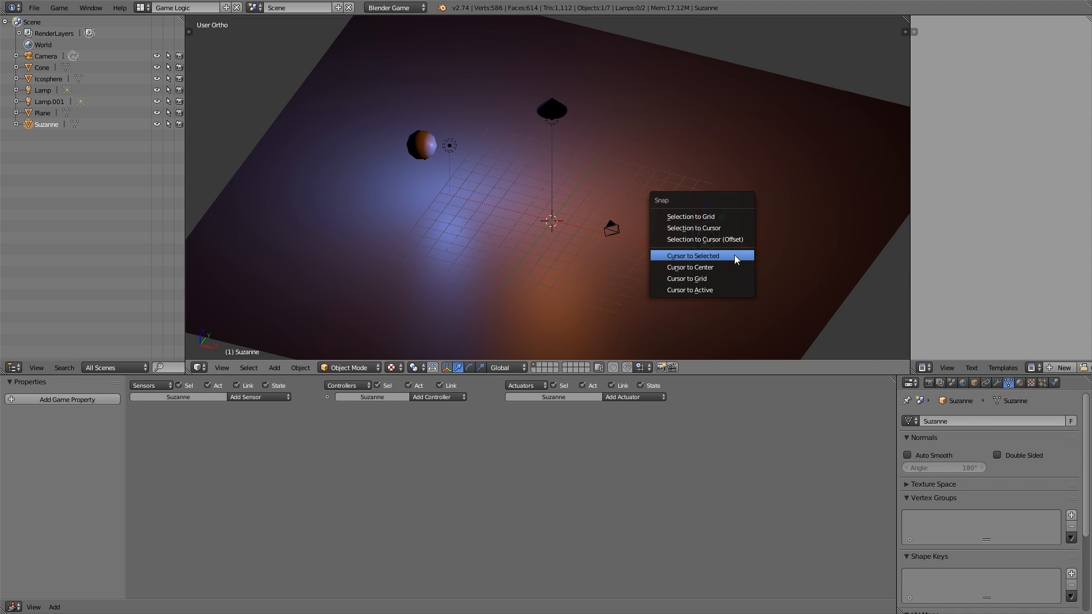
left_click(692, 255)
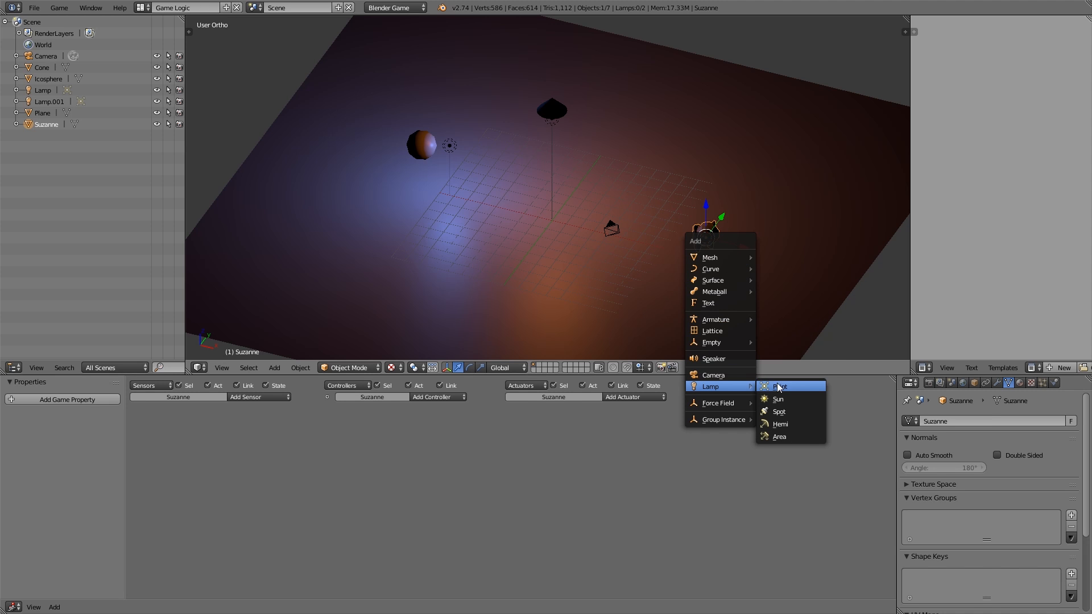
left_click(780, 385)
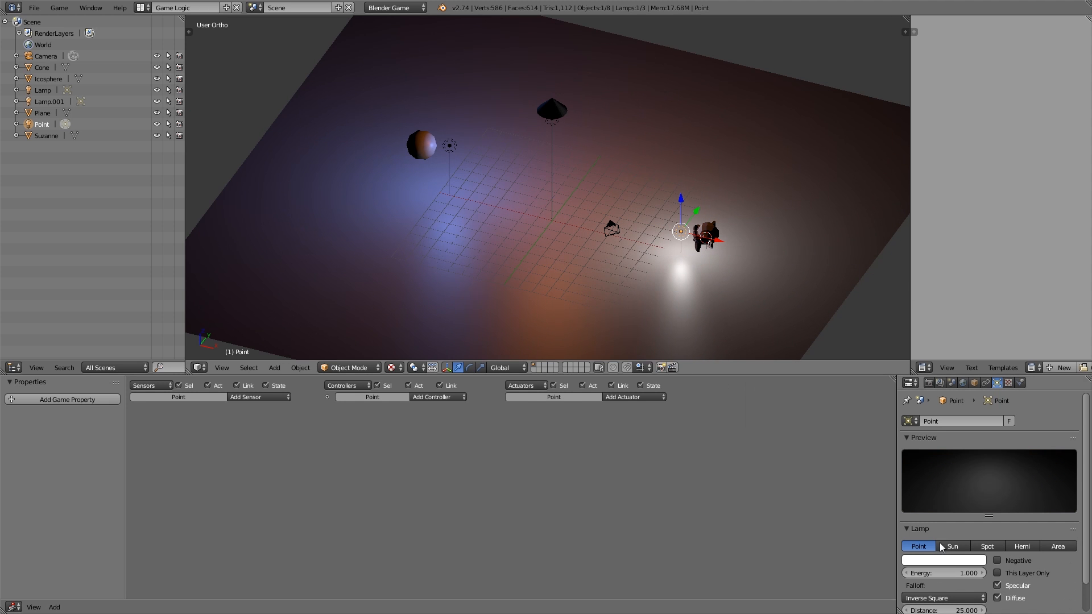
left_click(943, 560)
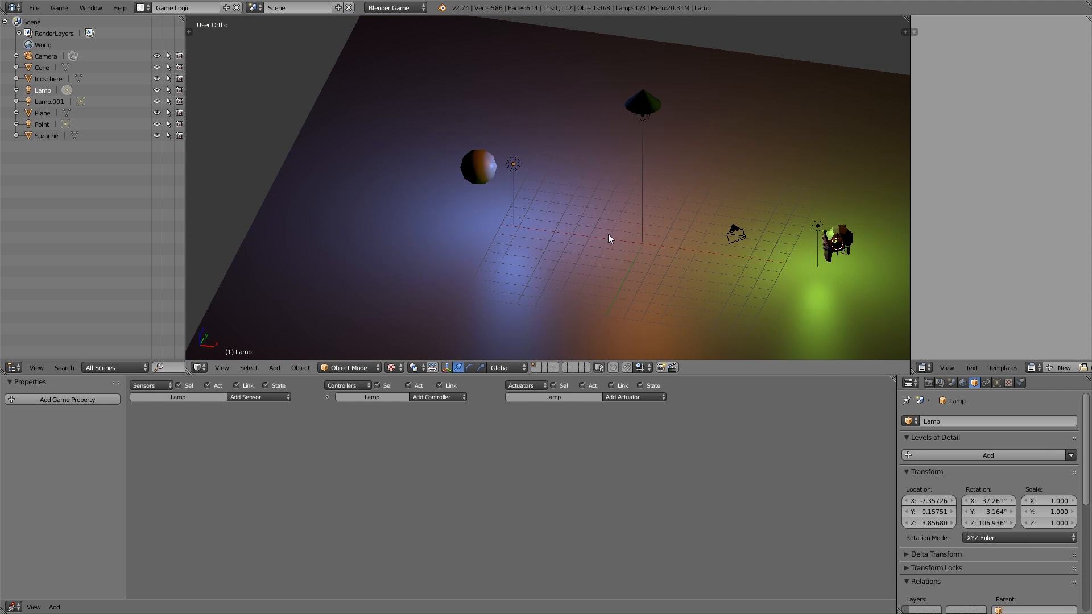
mouse_move(425, 186)
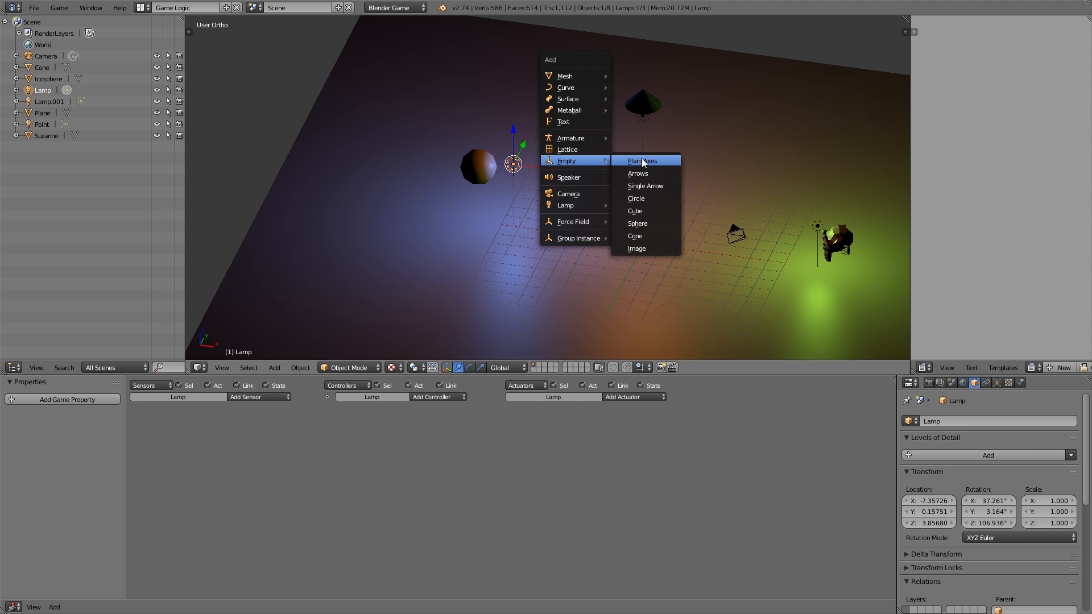
- Add plain axes empties at the lamps named ico_lamp, cone_lamp and monkey_lamp
left_click(642, 161)
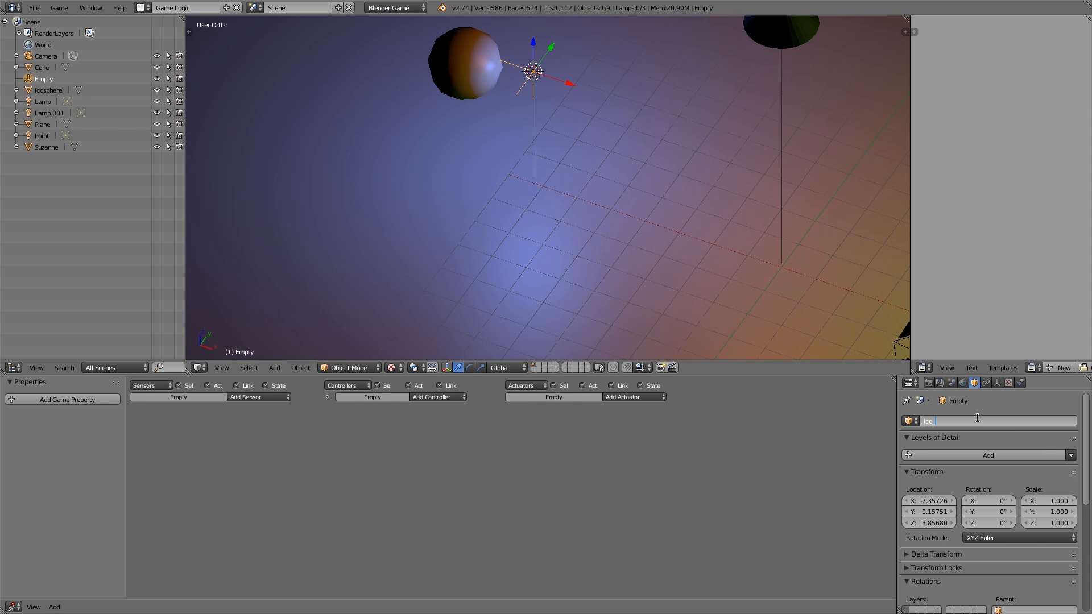
type("ico_lamp")
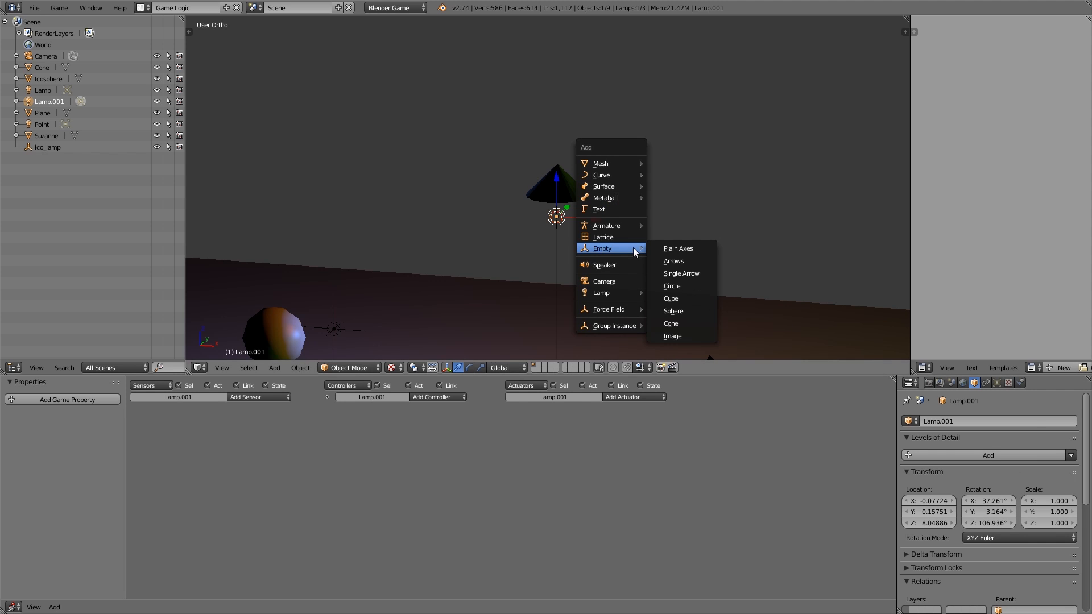
left_click(677, 249)
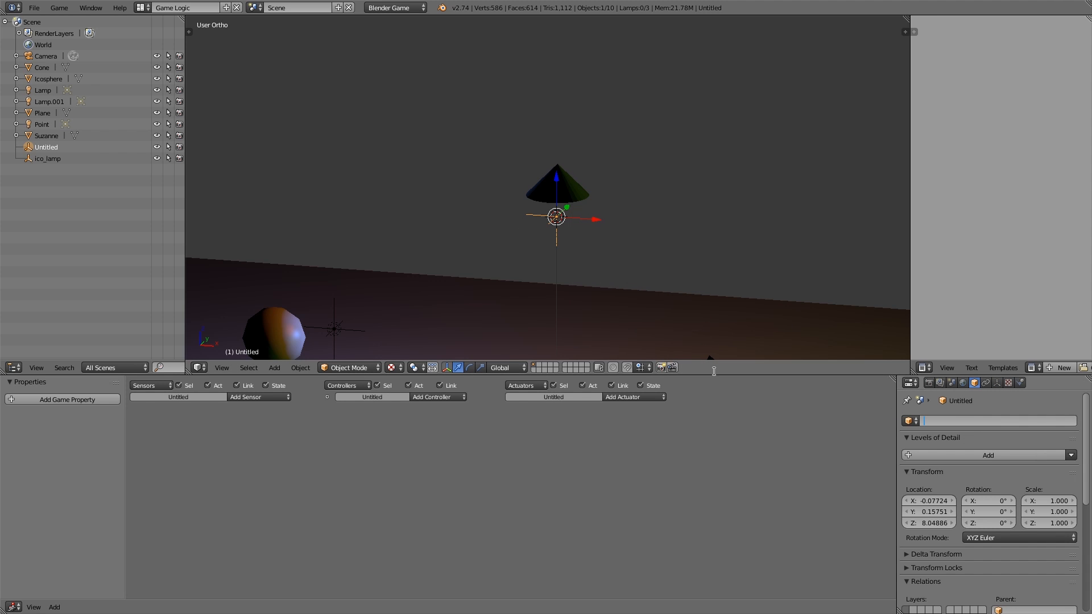
type("cone")
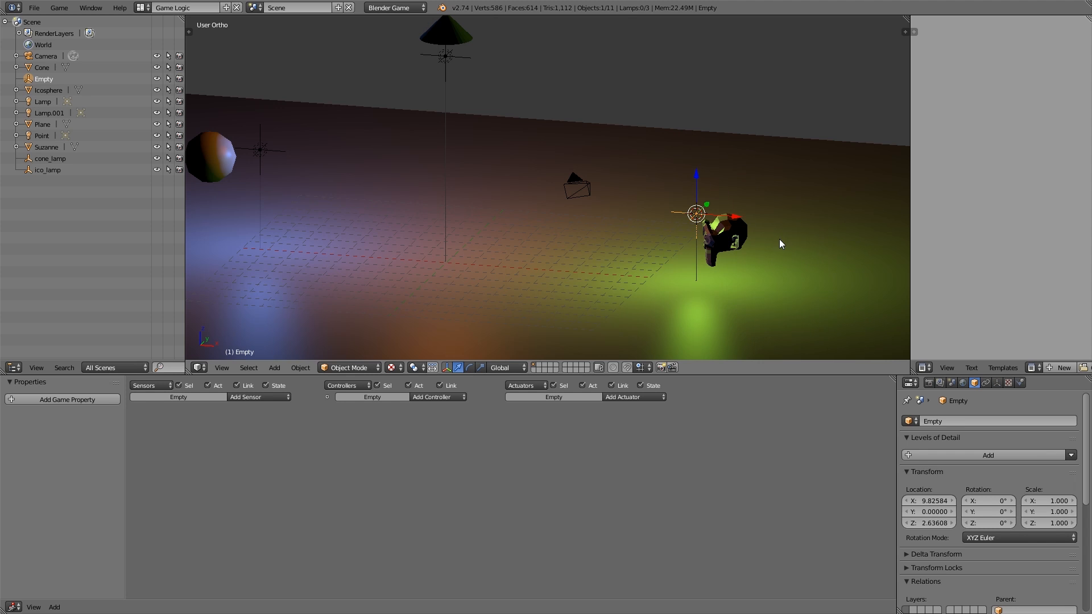
left_click(992, 421)
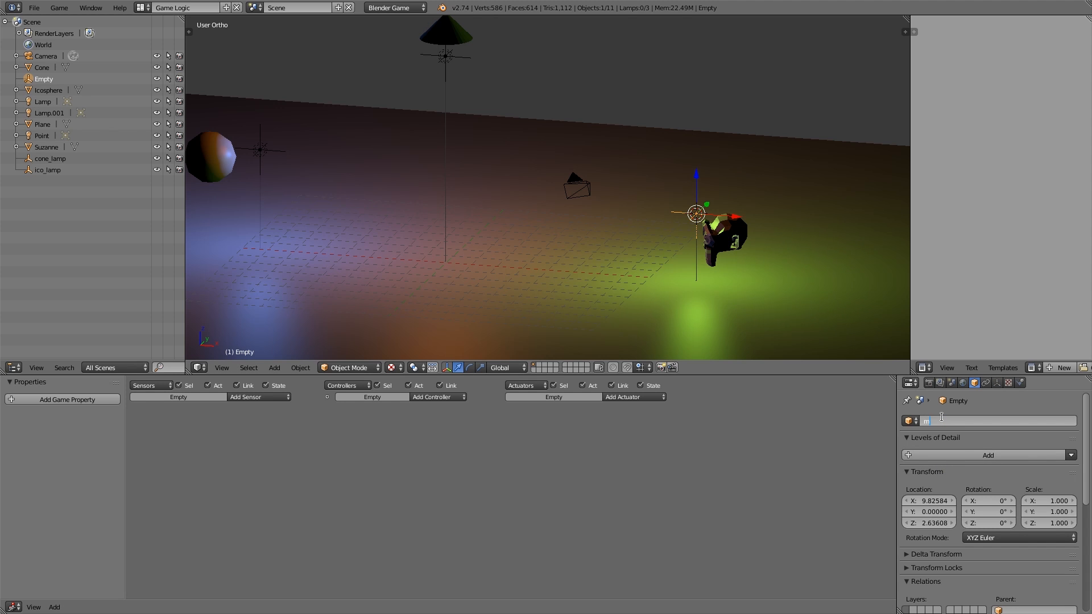
type("monkey_lamp")
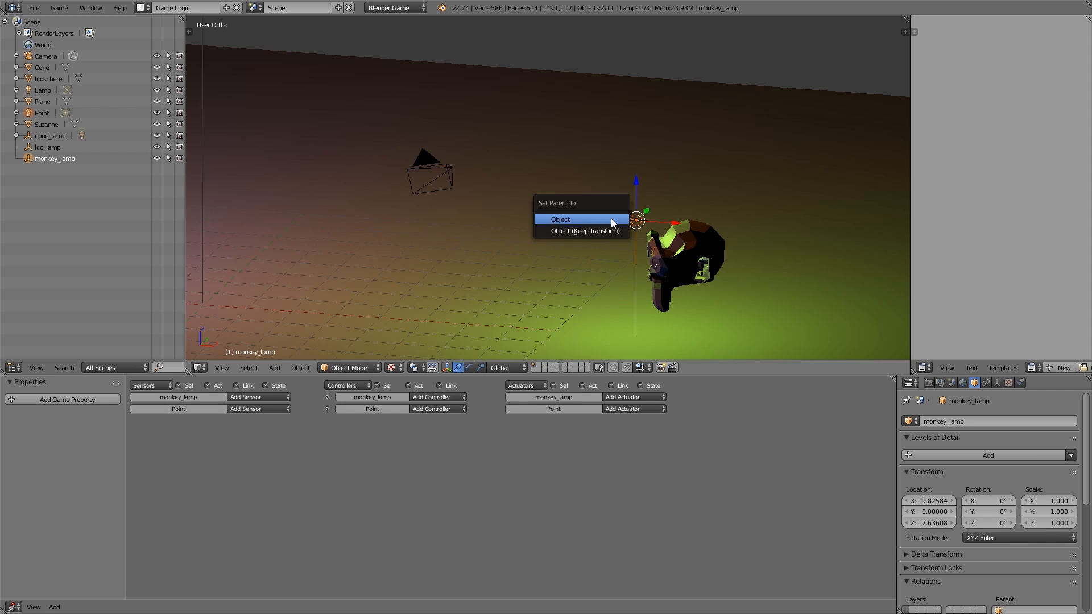
- Parent the green Point lamp to monkey_lamp and the blue lamp to ico_lamp
left_click(561, 219)
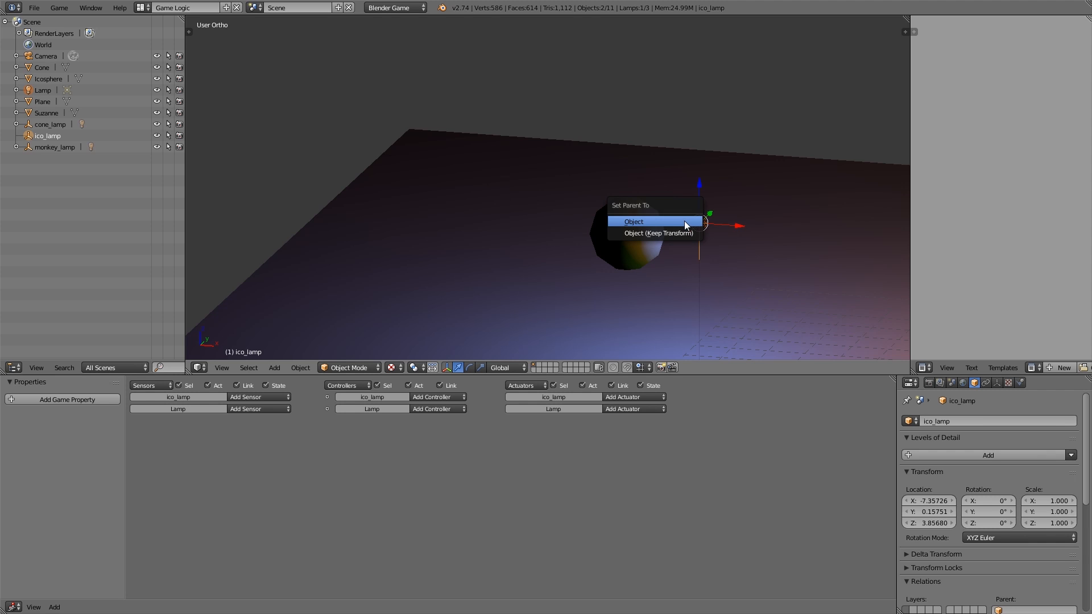
left_click(633, 222)
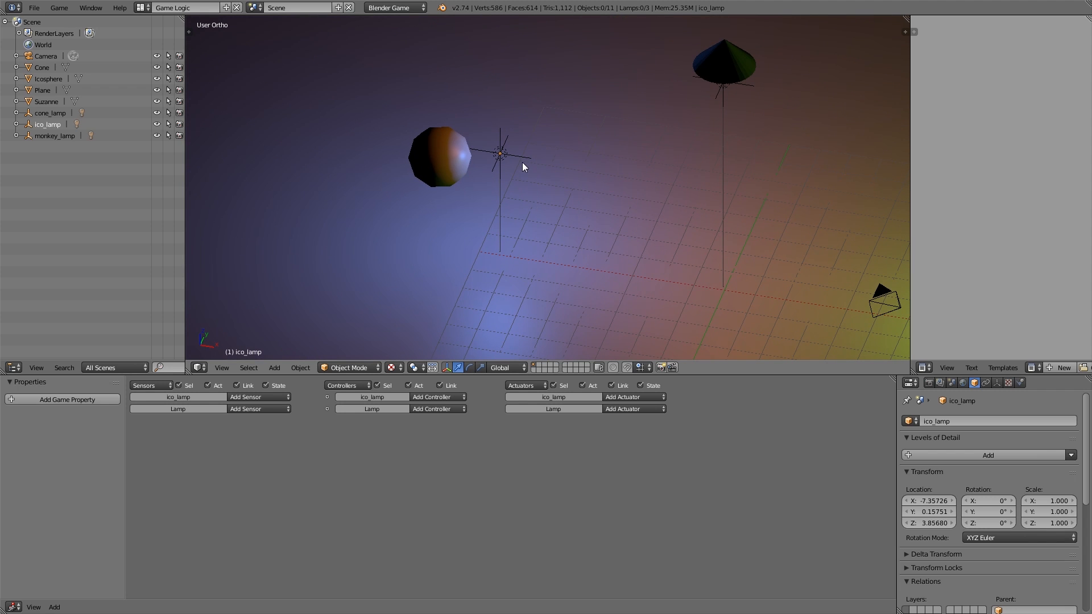
- Add cube empties at the lamps named ico_lampspawn, cone_lampspawn and monkey_lampspawn
left_click(500, 152)
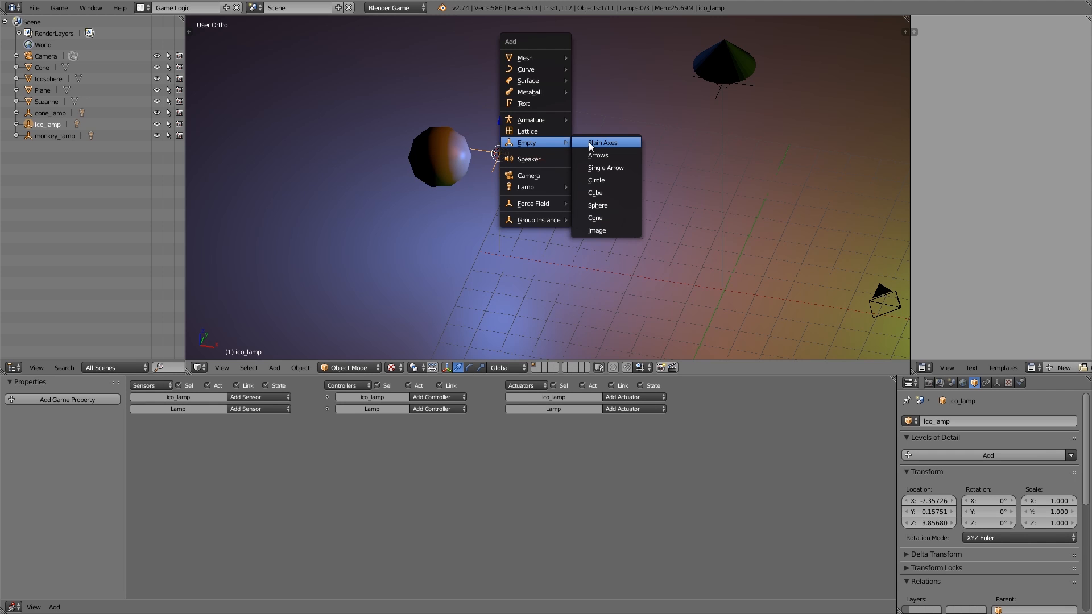
mouse_move(595, 193)
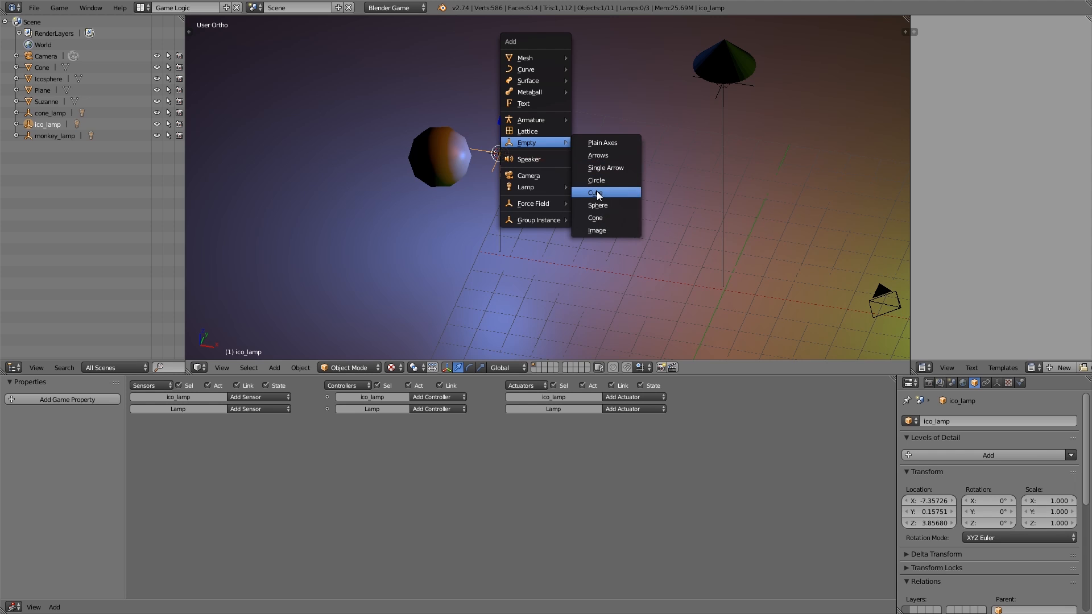
left_click(597, 192)
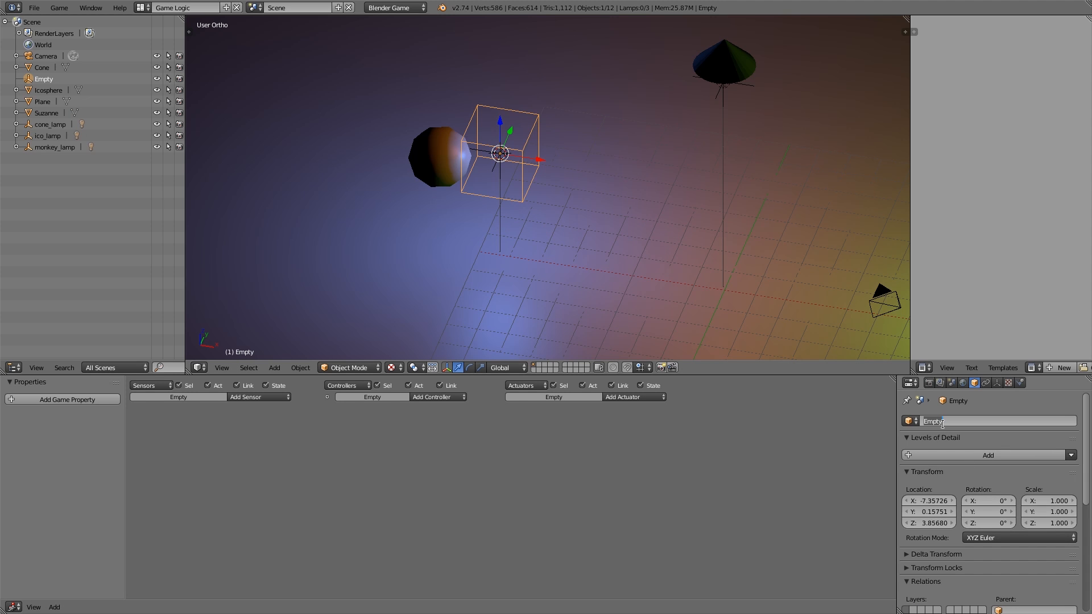
type("ico_")
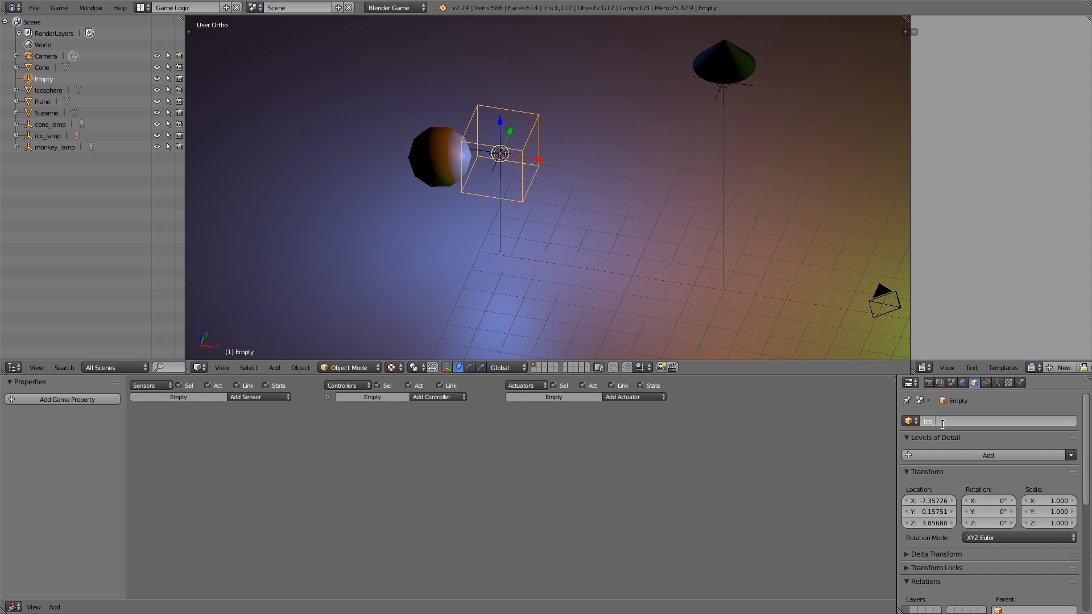
type("ico_lampspawn")
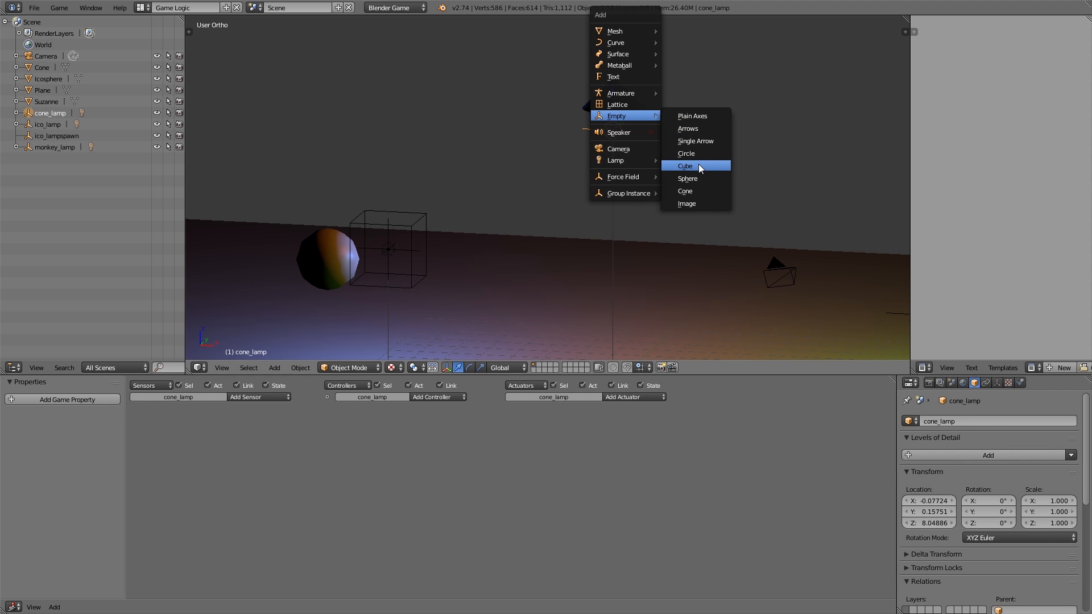
left_click(685, 165)
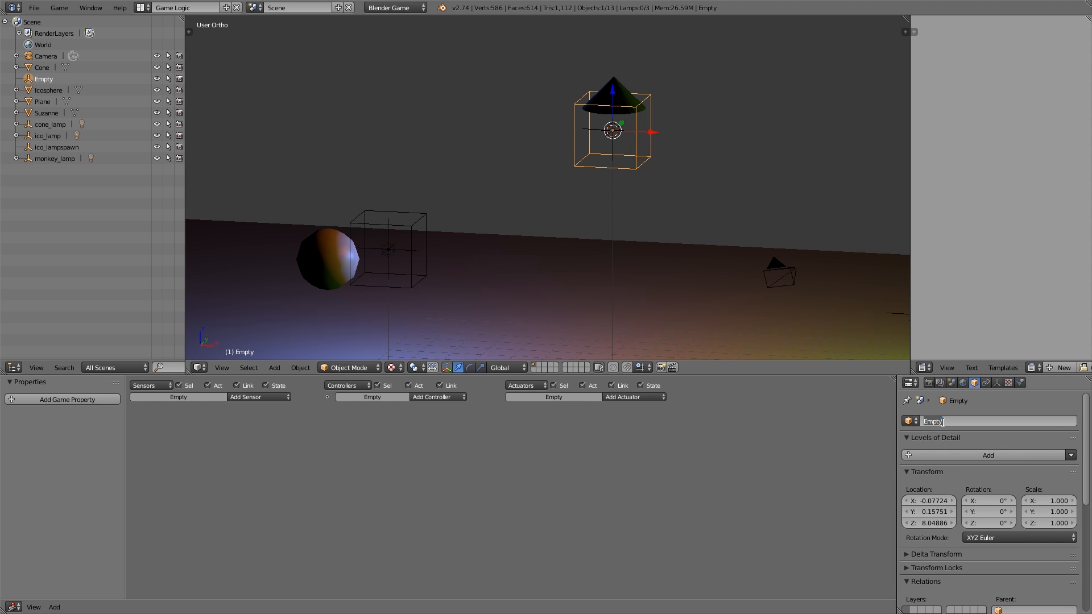
type("con")
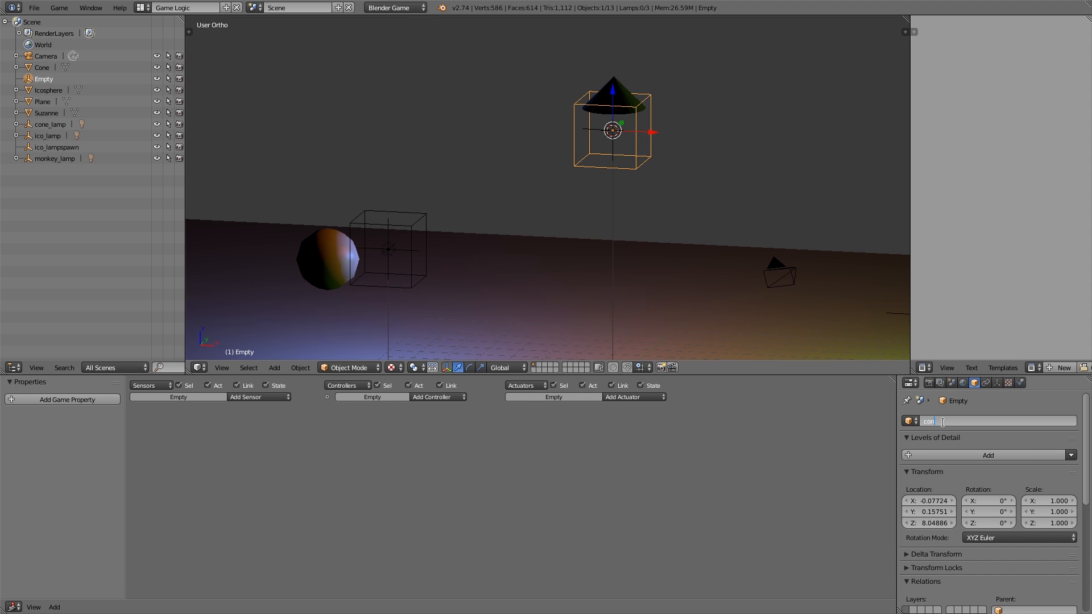
type("cone_lampspawn")
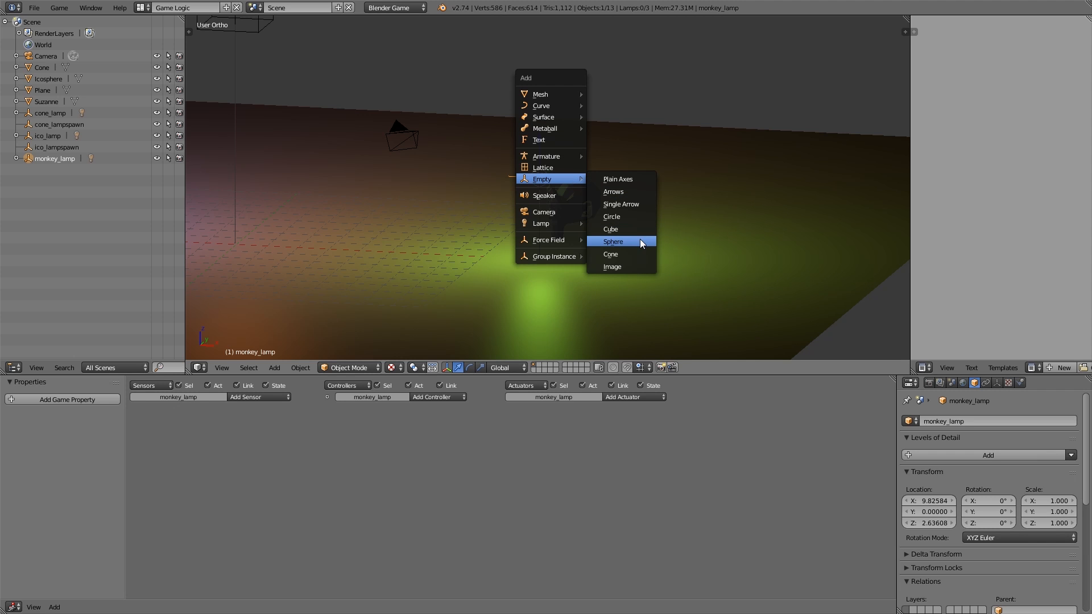
left_click(613, 241)
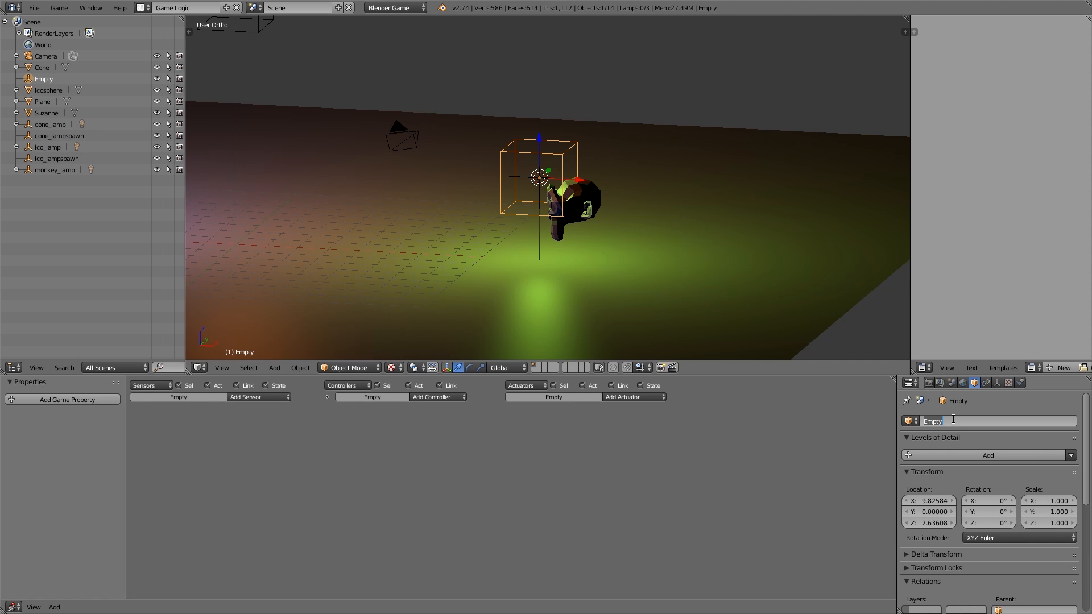
type("mo")
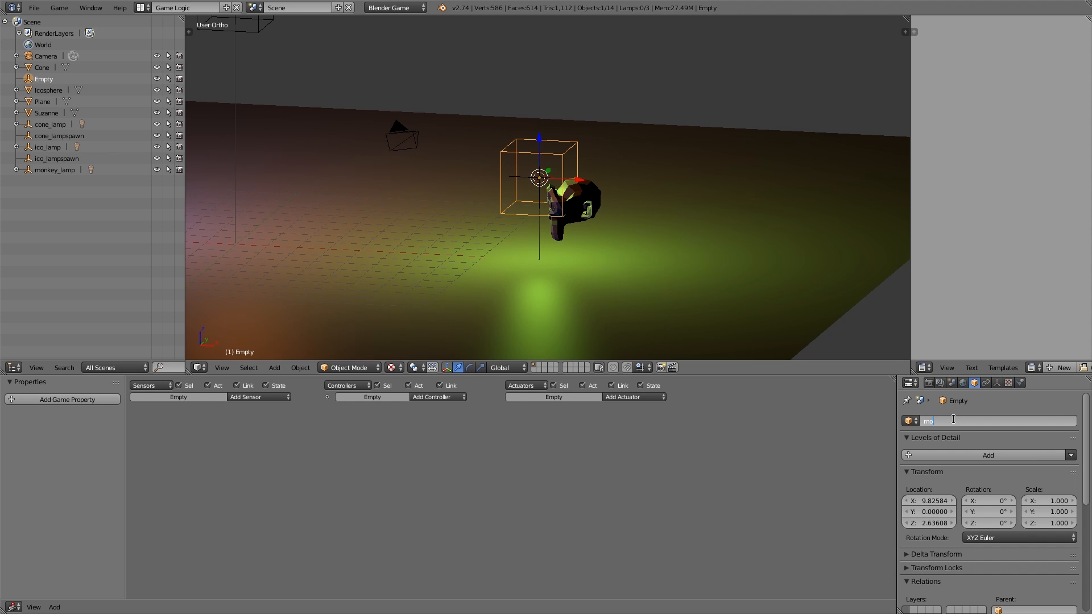
type("monkey_lamp")
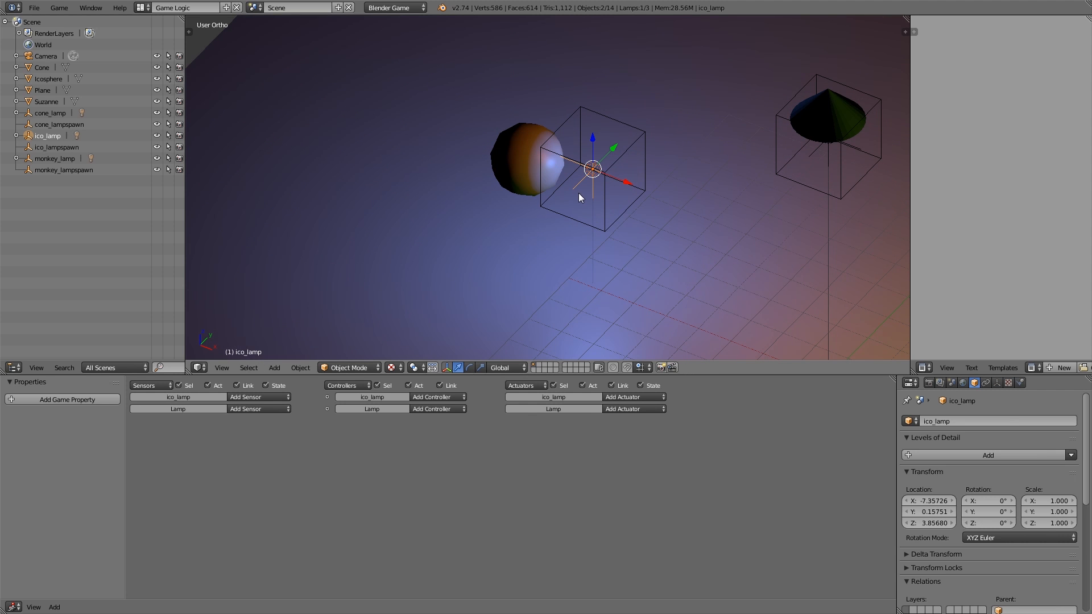
- Send the lamp empties and their parented lamps to a separate layer
key("m")
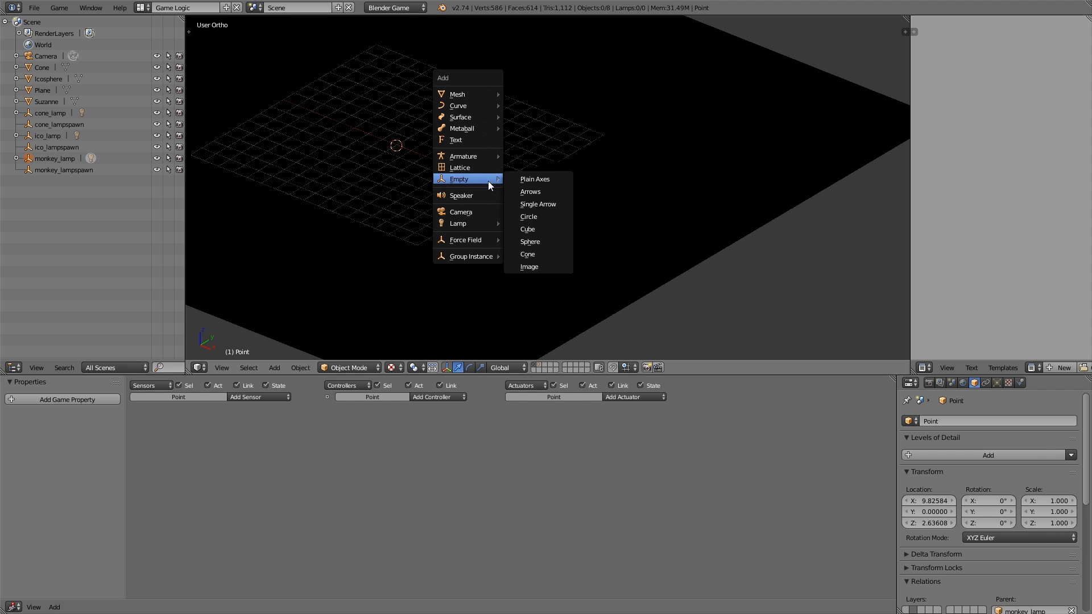
mouse_move(458, 223)
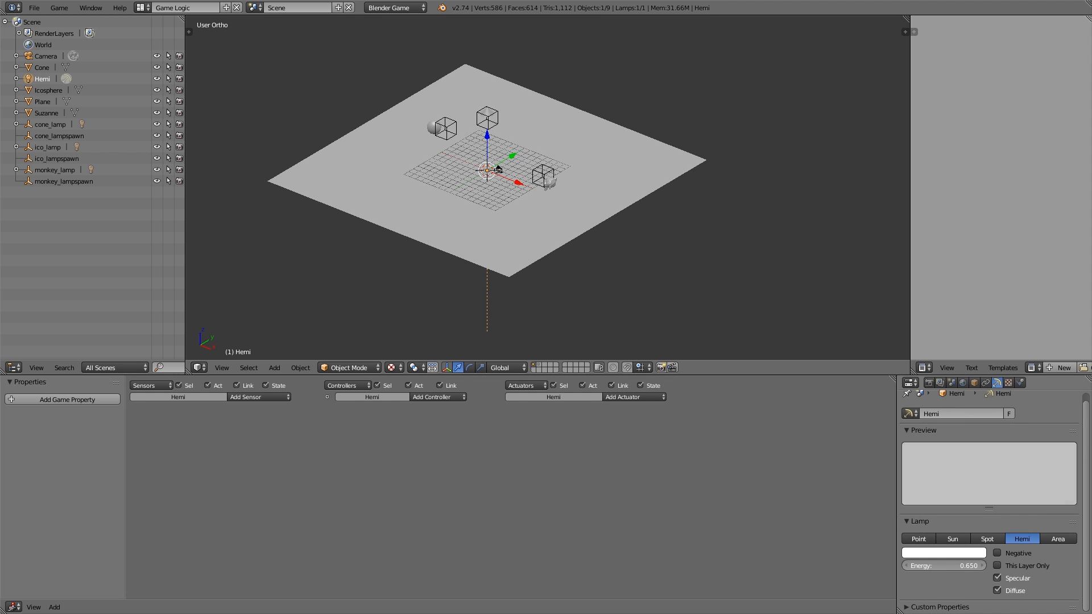
- Select the ico_lampspawn empty in the Hemi-lit main layer
left_click(943, 552)
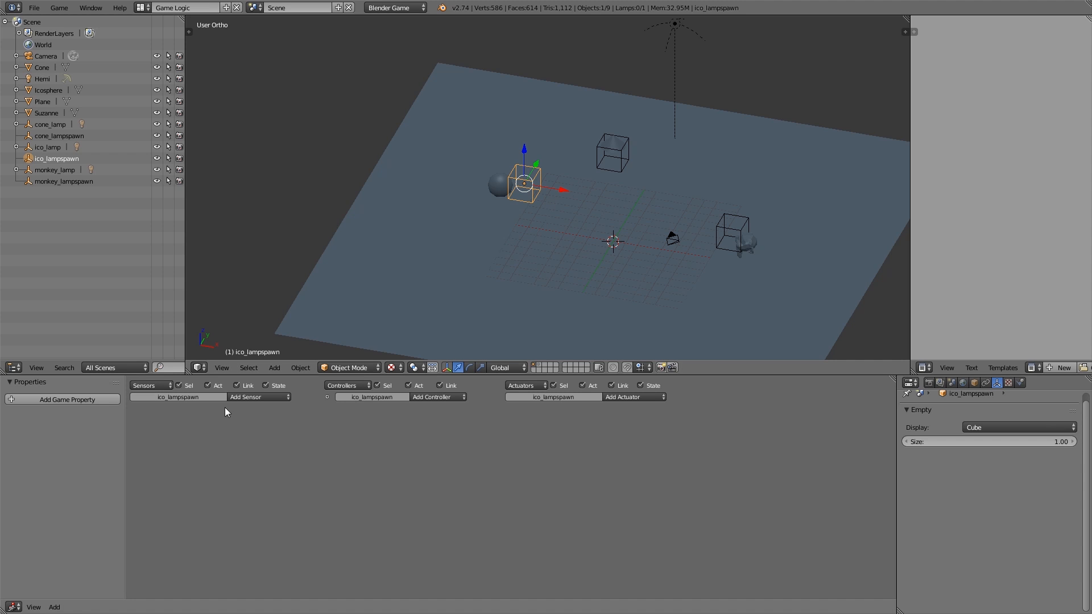
- Add a 'player' Near sensor to ico_lampspawn, wired to an Add Object actuator spawning ico_lamp
left_click(258, 397)
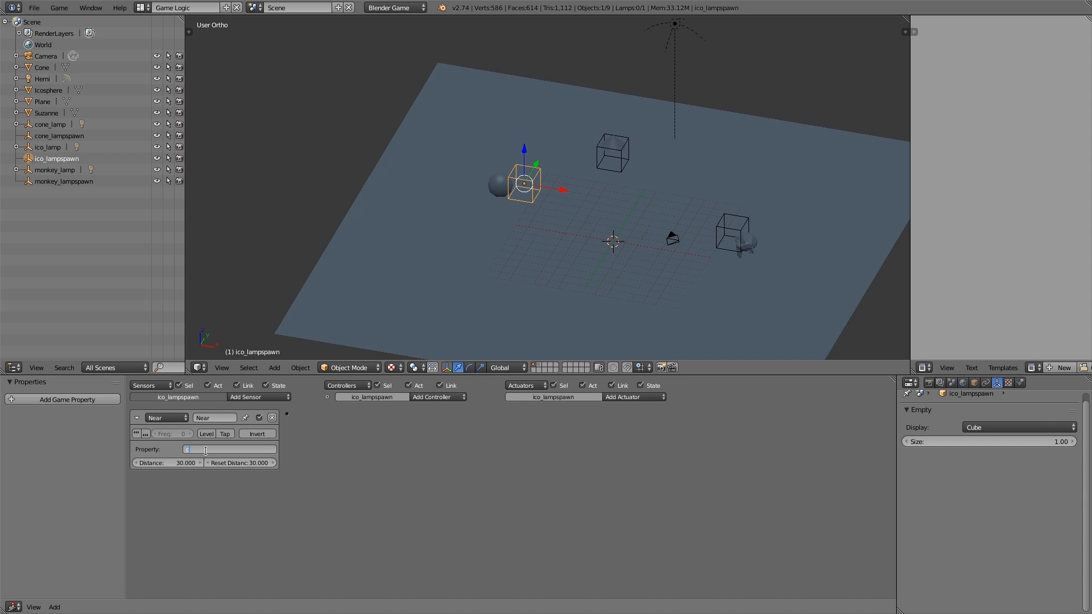
left_click(230, 449)
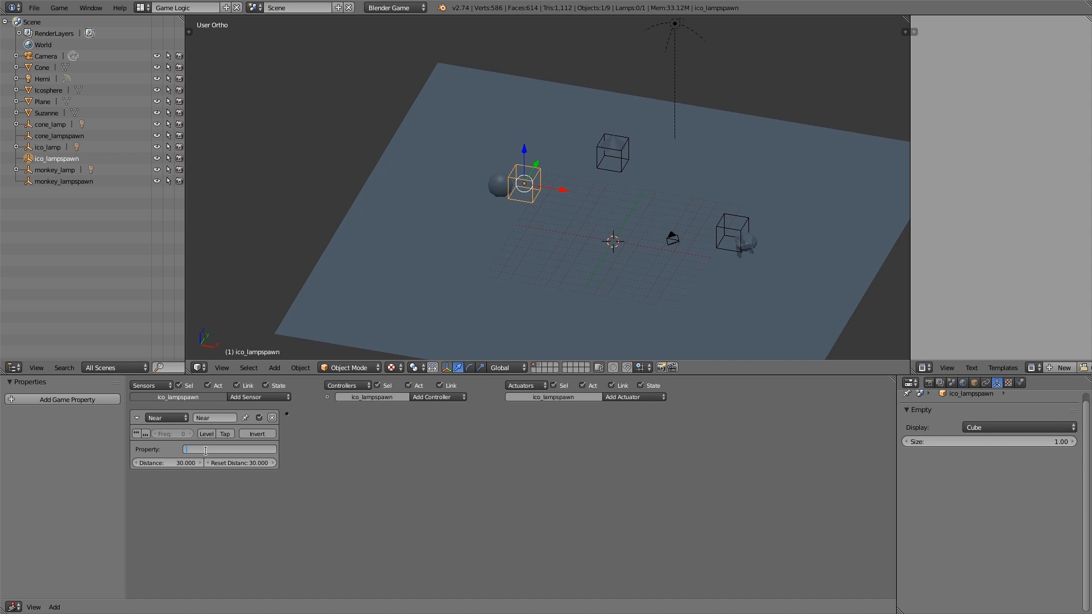
type("player")
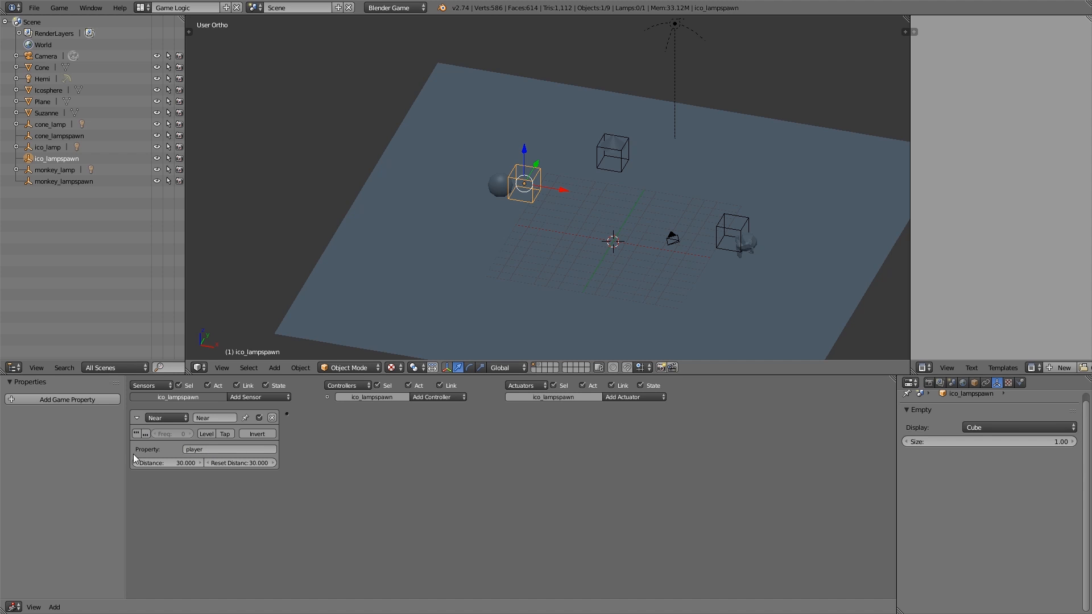
left_click(632, 397)
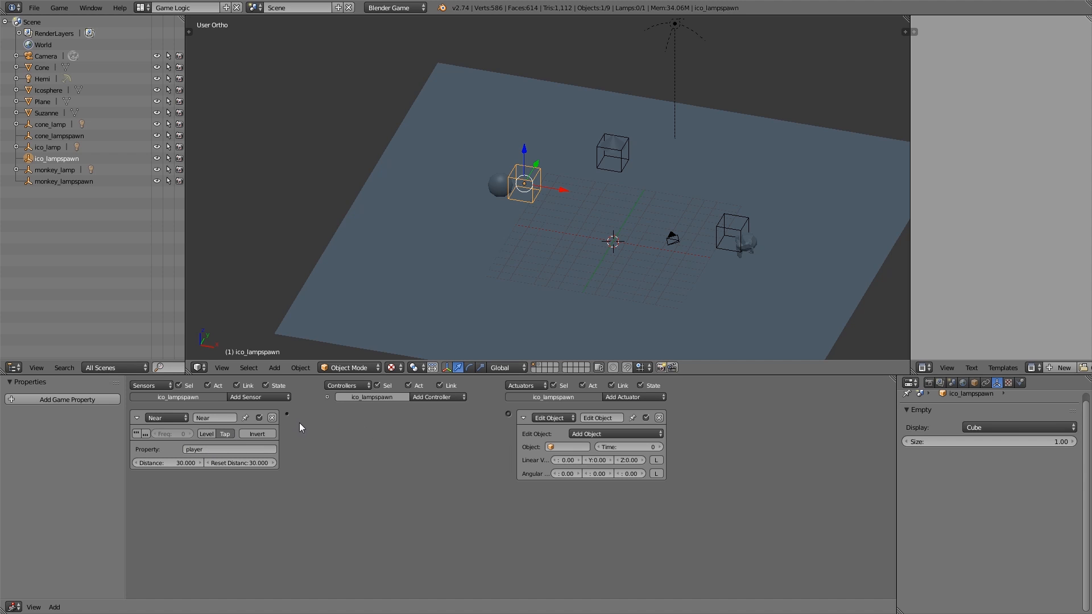
left_click(436, 397)
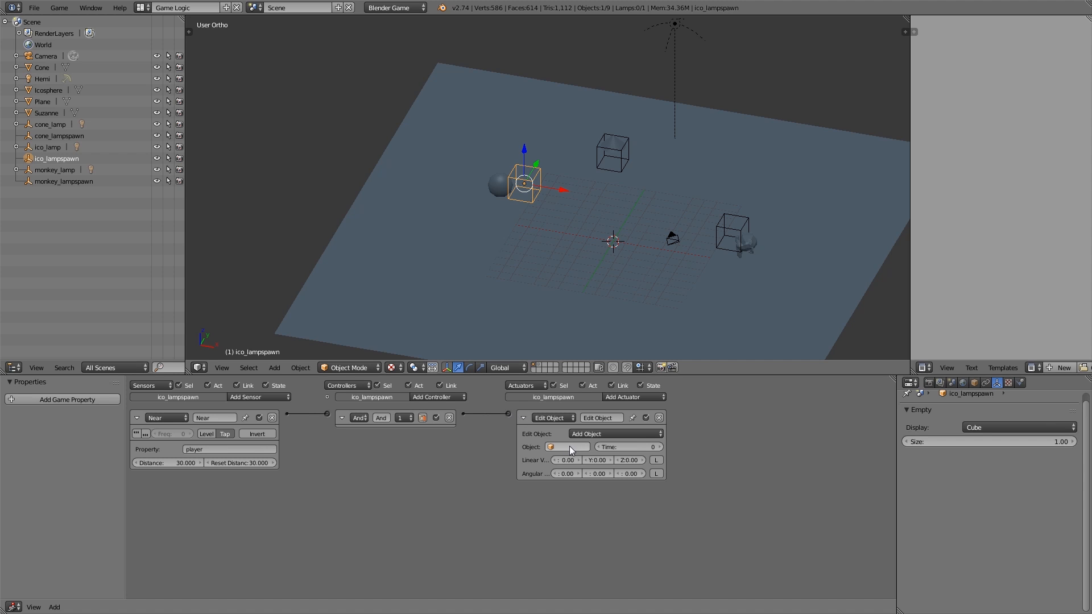
left_click(568, 446)
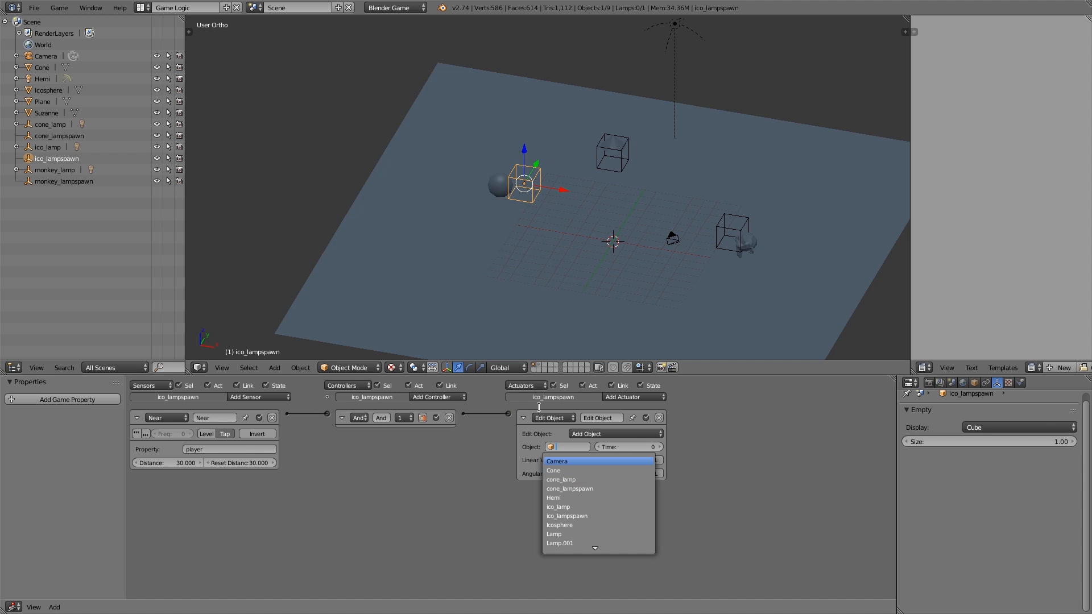
type("ico")
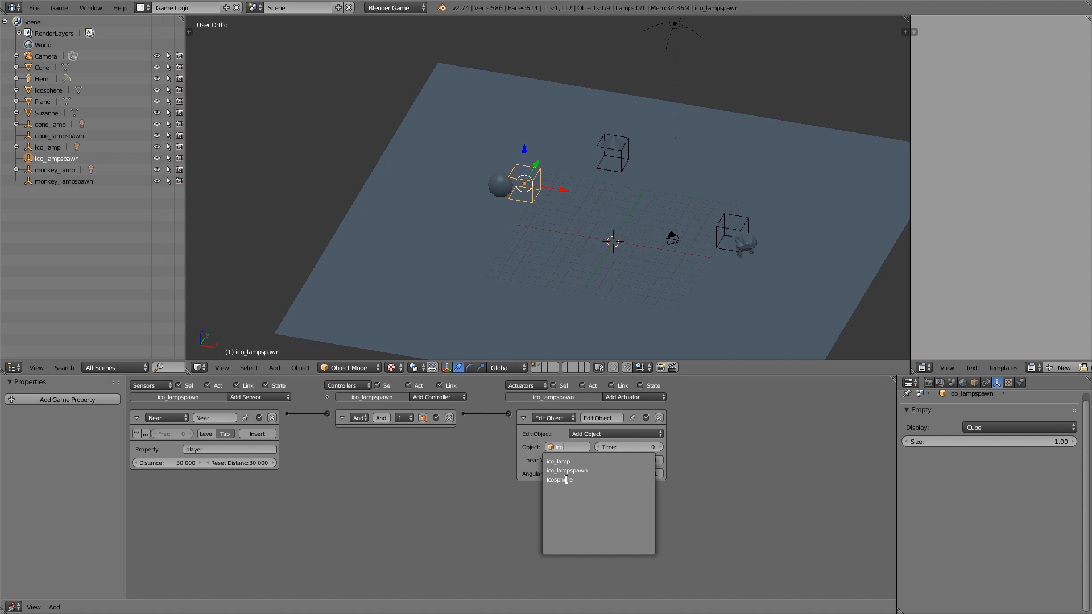
left_click(558, 462)
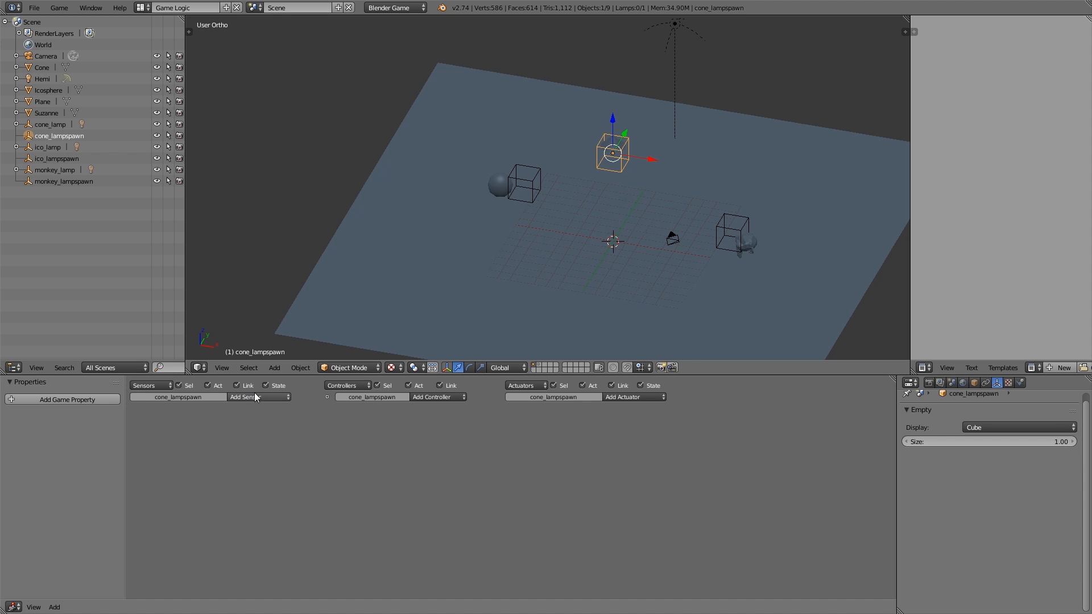
- Set cone_lampspawn's Near sensor property to 'player' and link it to the Add Object actuator
left_click(252, 397)
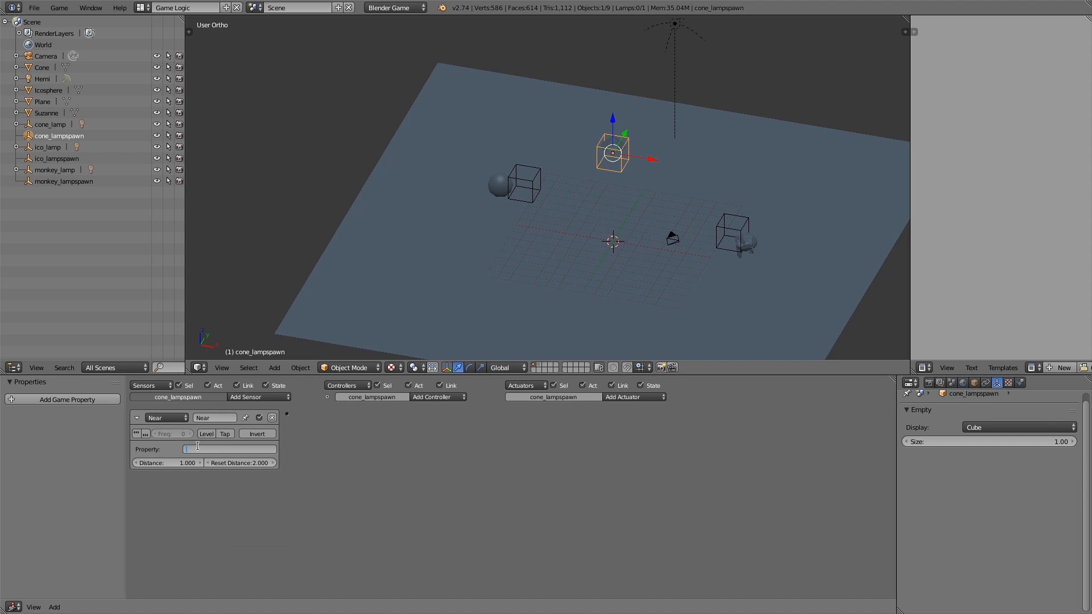
type("player")
left_click(167, 462)
type("30.000")
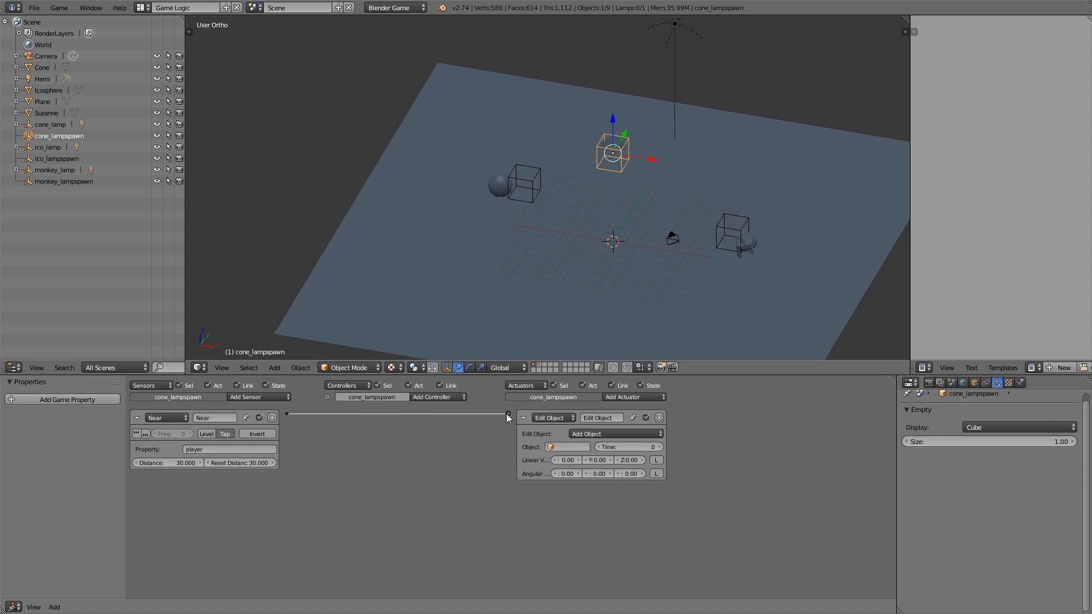
left_click(567, 447)
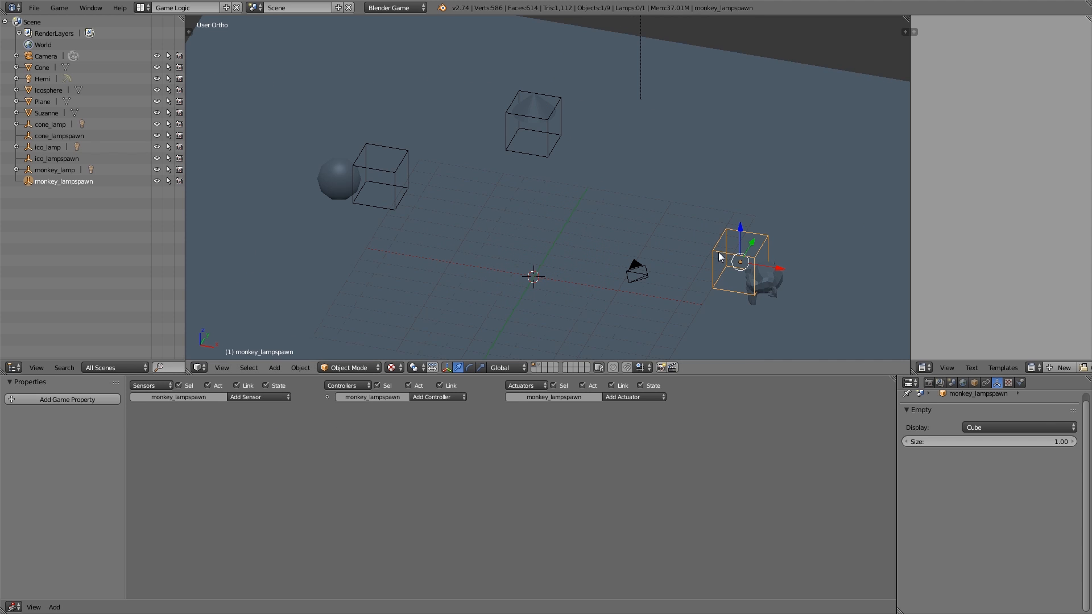
- Add a 'player' Near sensor to monkey_lampspawn, set the spawned object to monkey_lamp, collapse the sensor
left_click(245, 397)
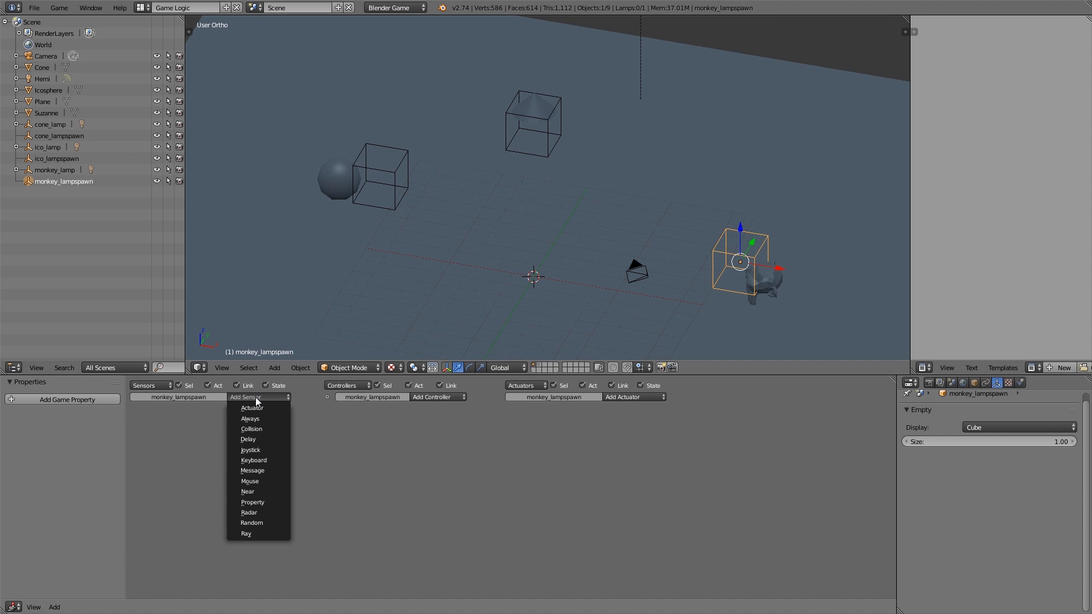
left_click(247, 491)
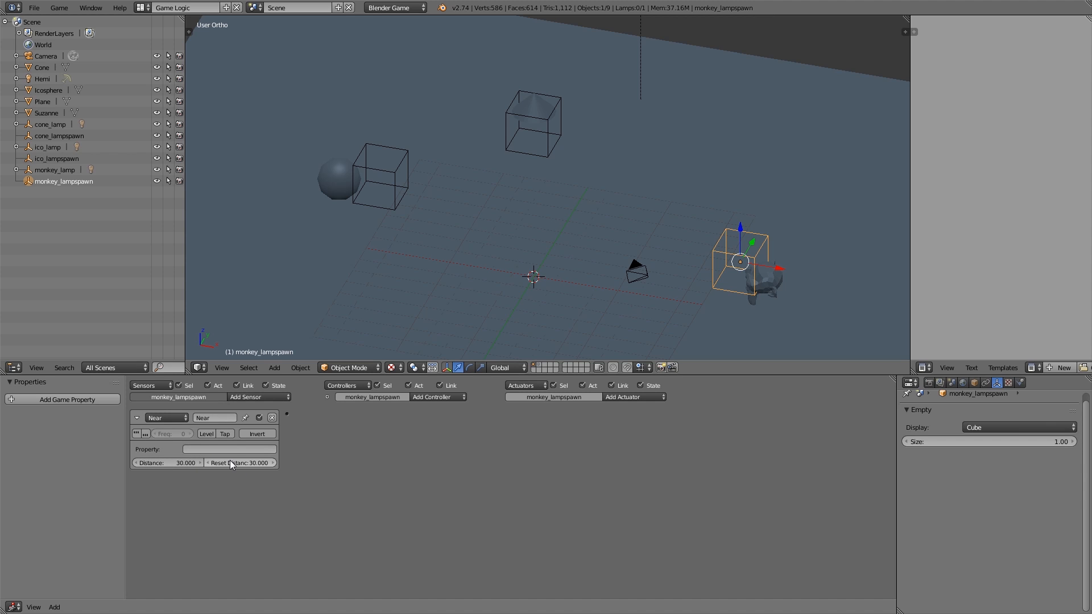
type("player")
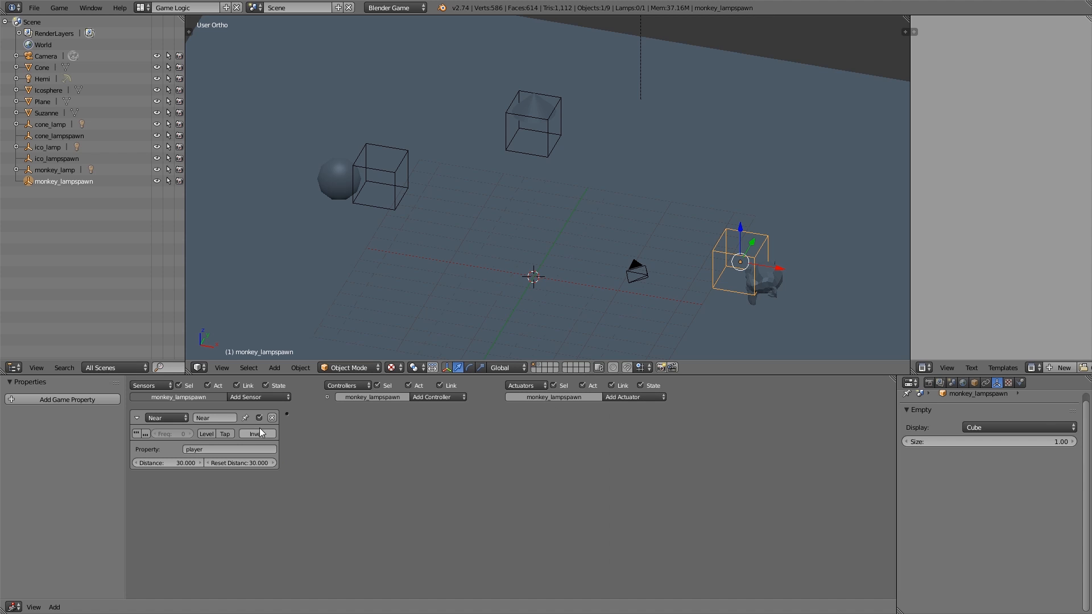
left_click(628, 397)
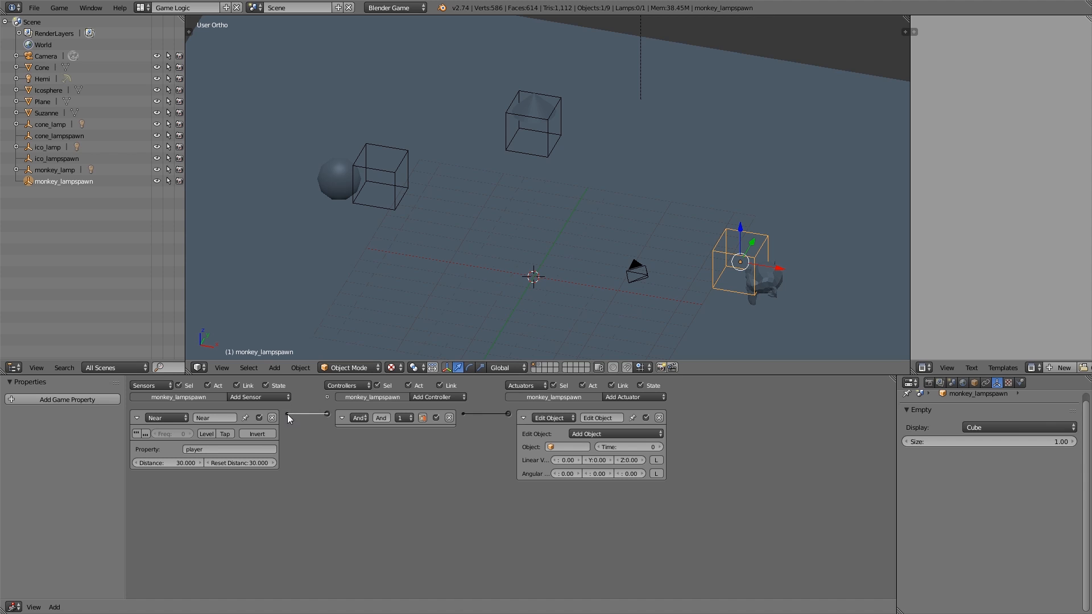
left_click(567, 447)
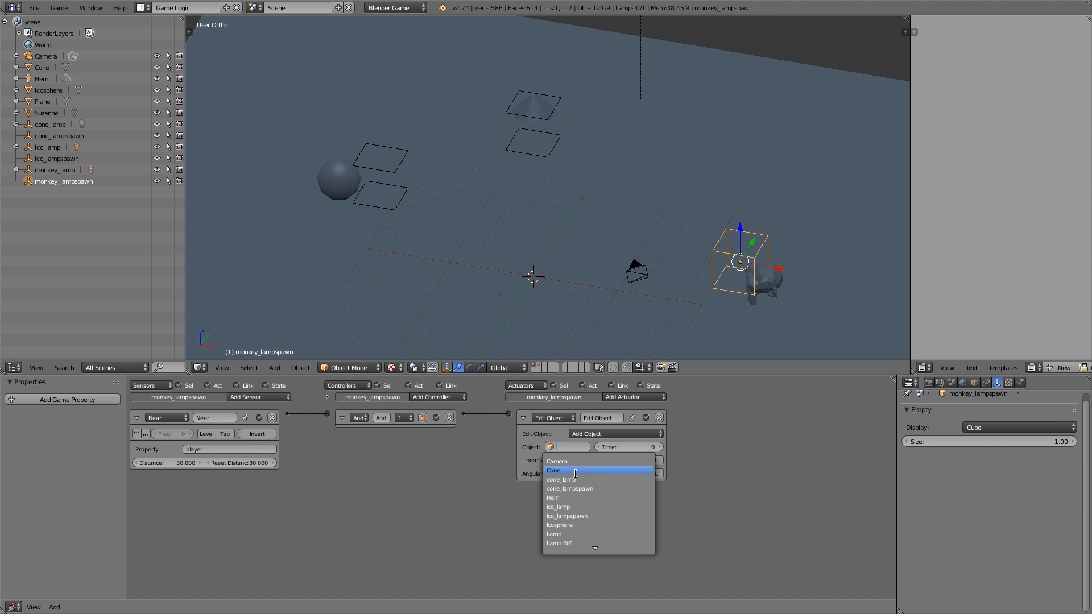
type("mon")
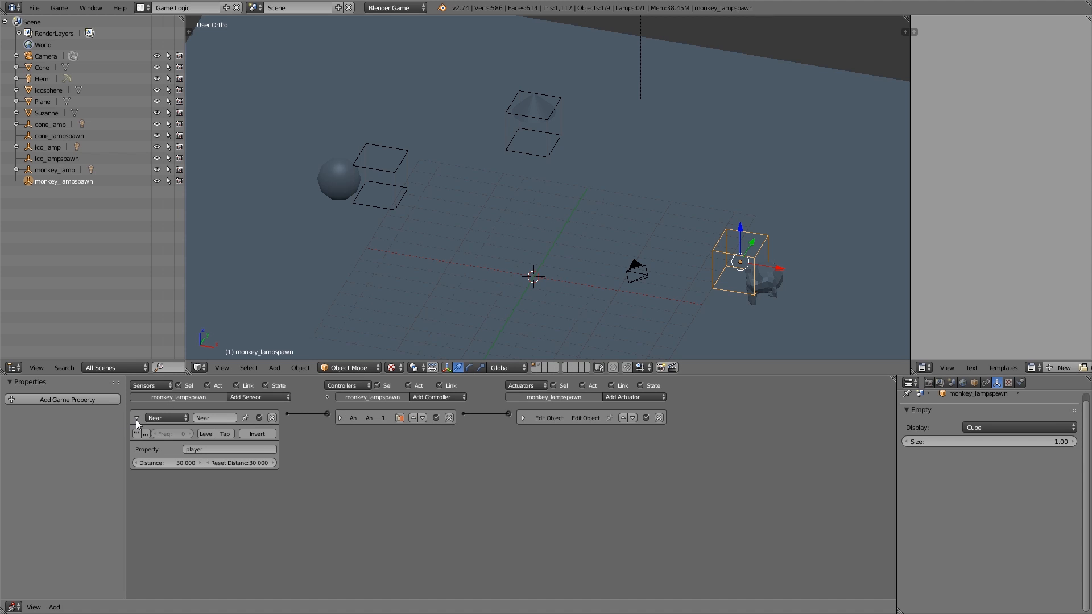
left_click(137, 418)
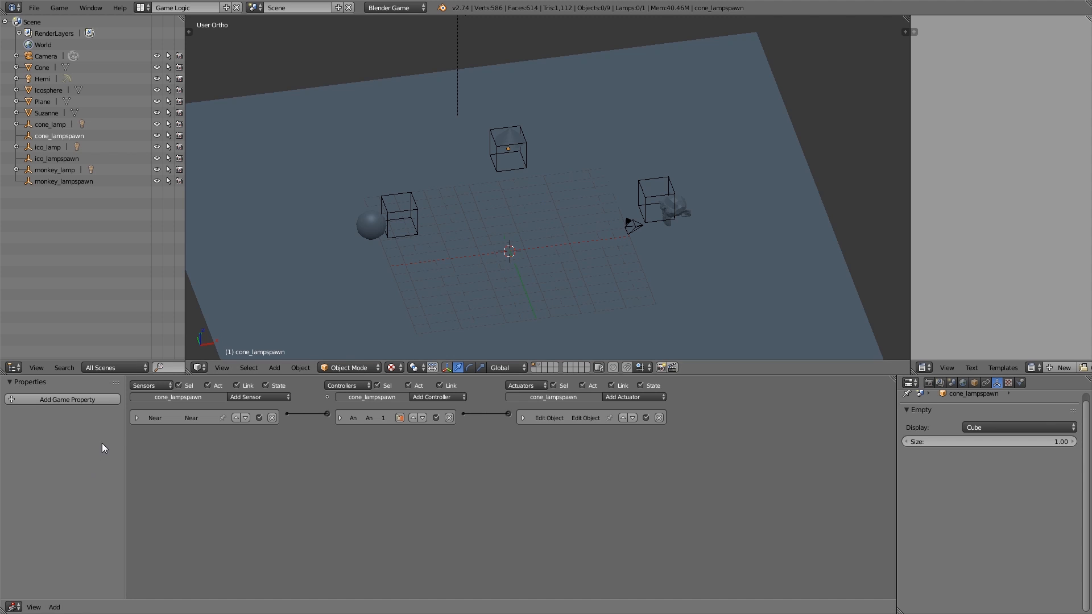
mouse_move(516, 269)
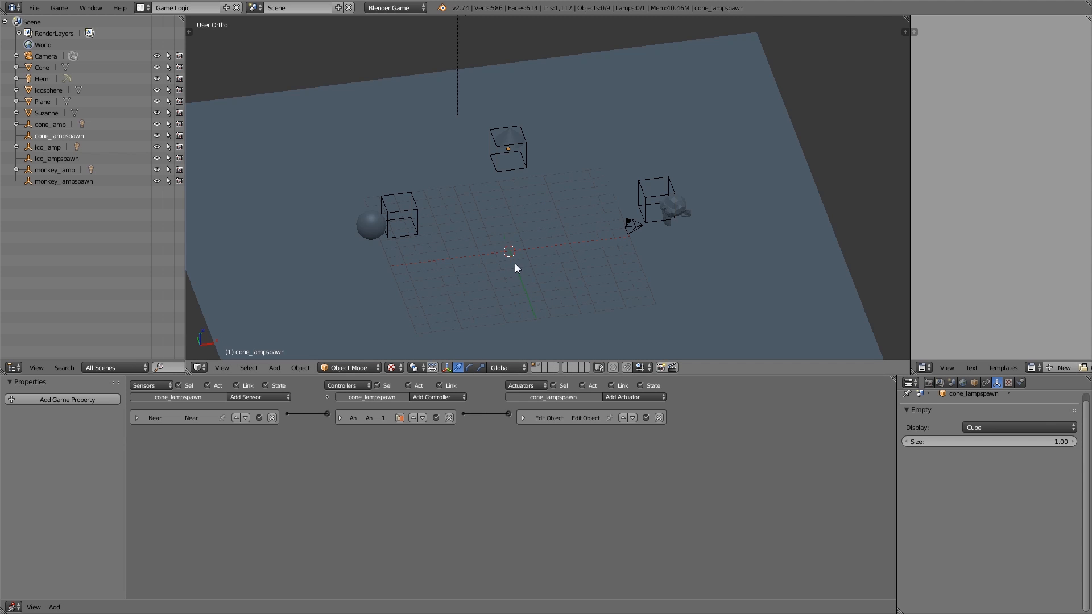
- Add a cube, raise it above the ground, and move it beside the camera
left_click(273, 366)
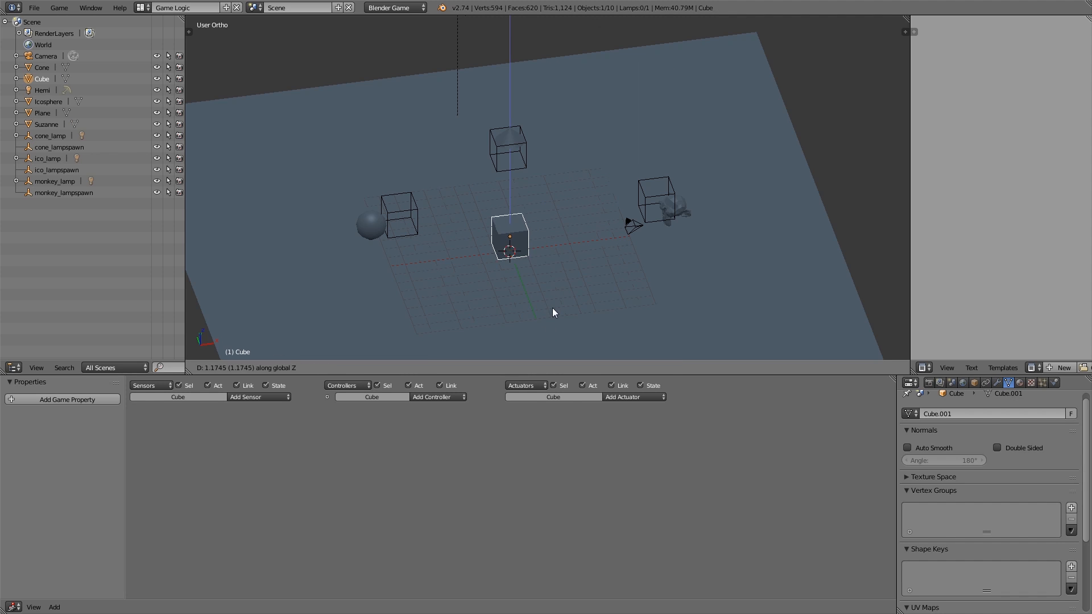
left_click(509, 237)
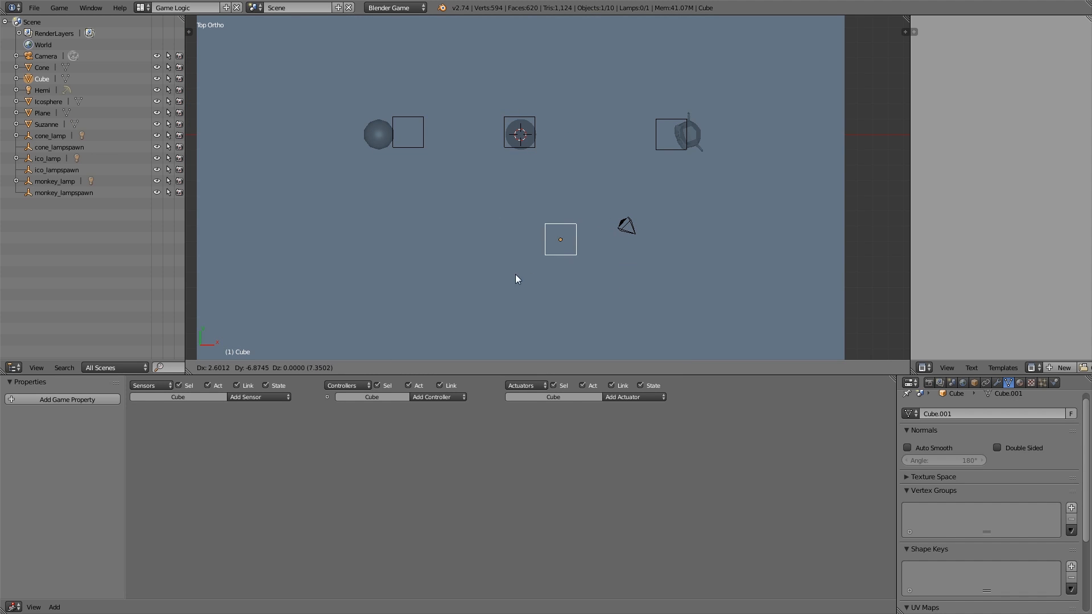
left_click_drag(560, 238, 518, 221)
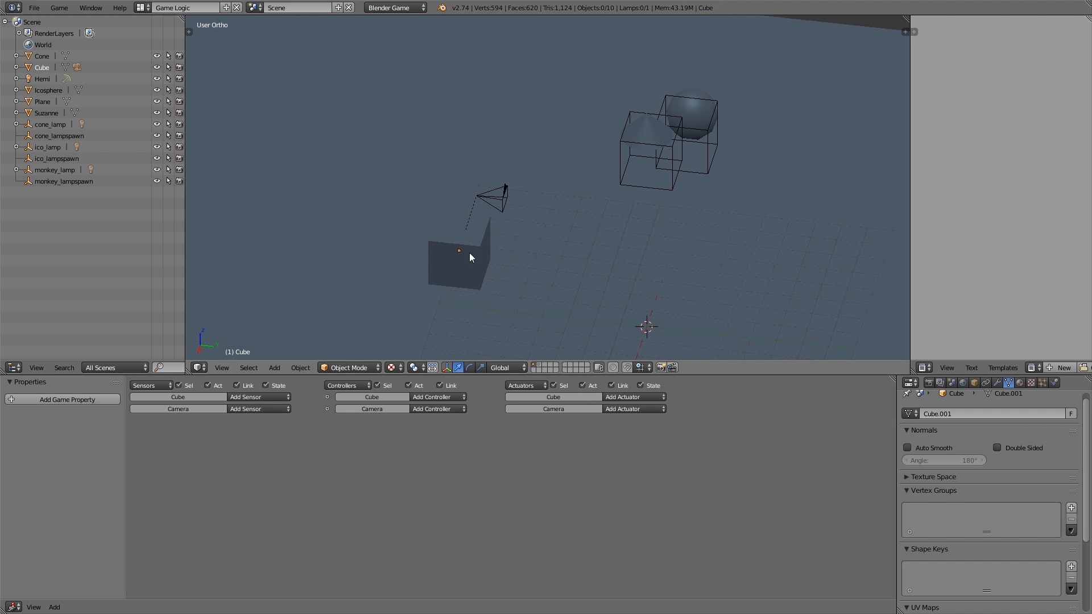
left_click(456, 262)
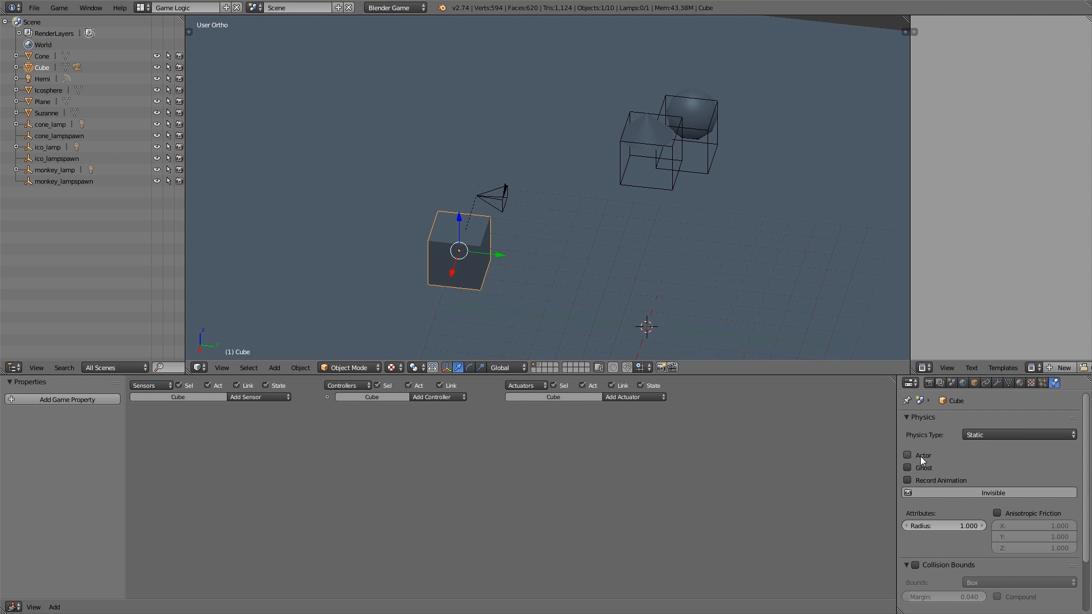
- Make the cube an Actor and add a Spacebar Keyboard sensor with an And controller
left_click(908, 455)
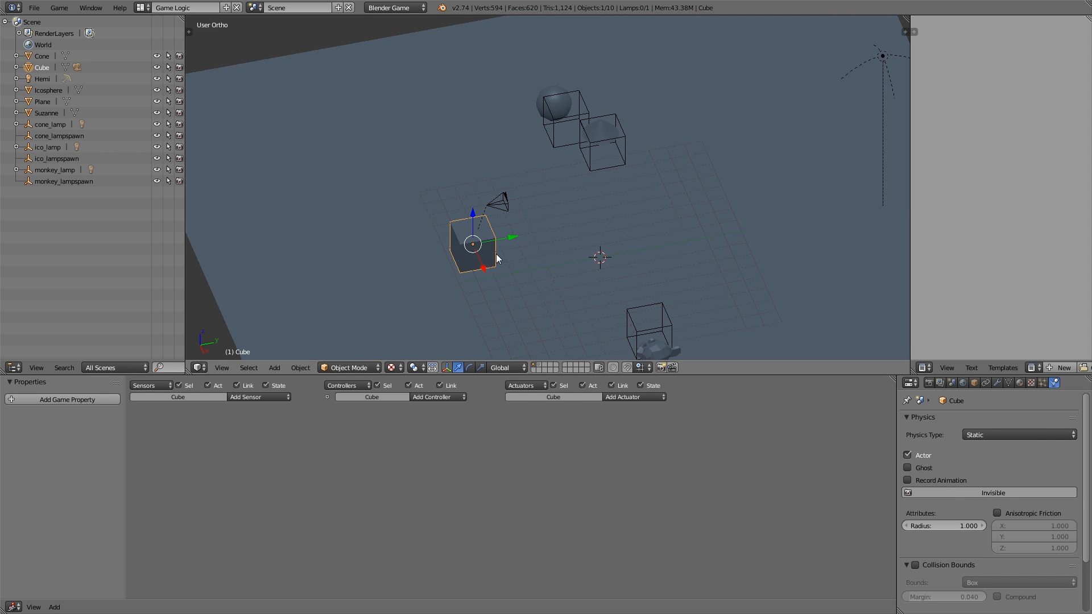
left_click(258, 397)
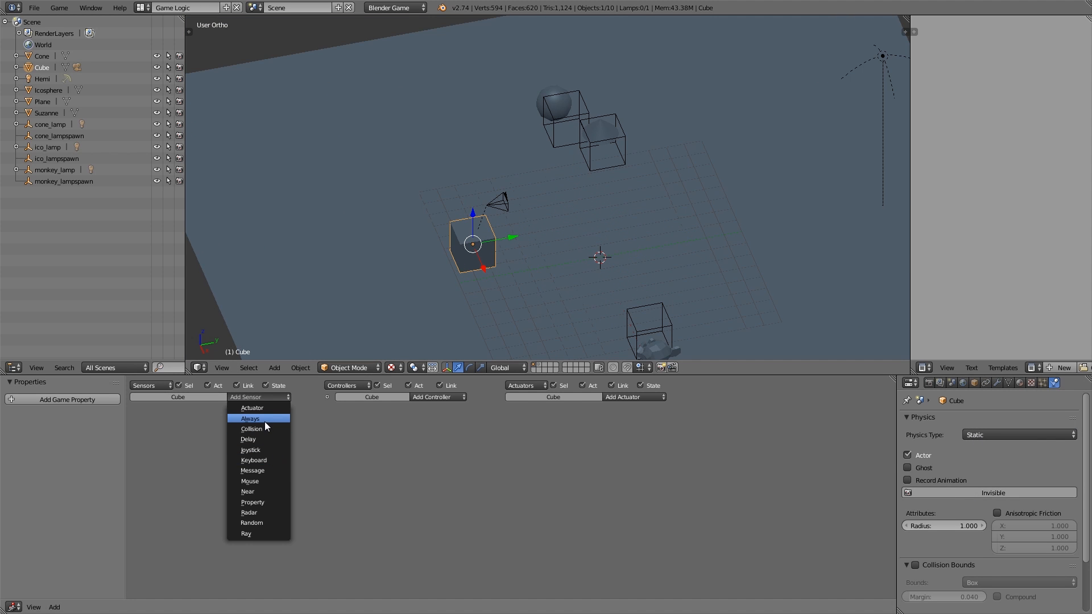
left_click(254, 461)
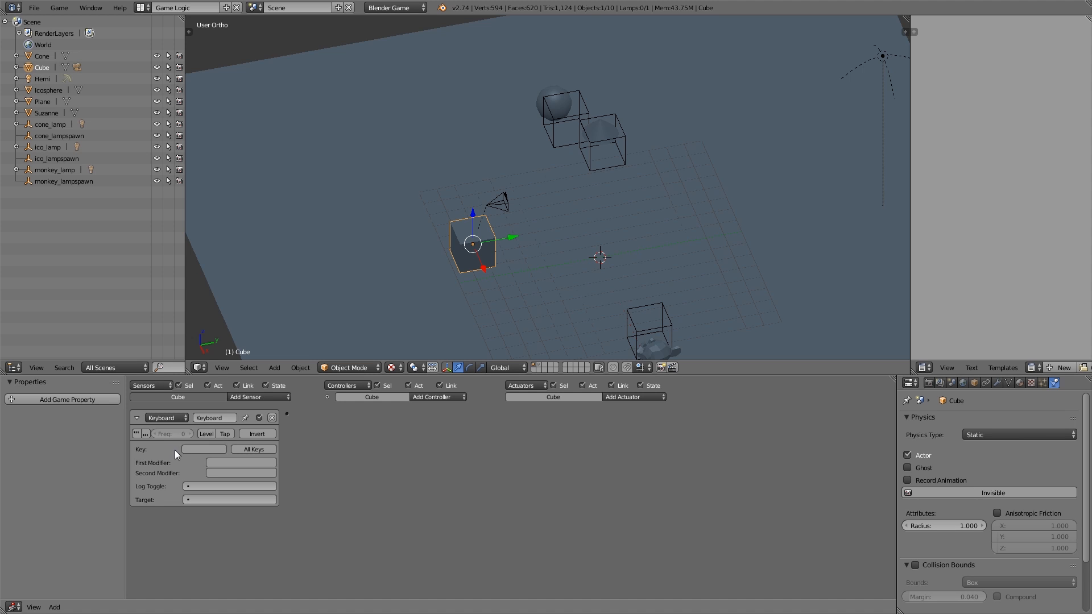
left_click(632, 397)
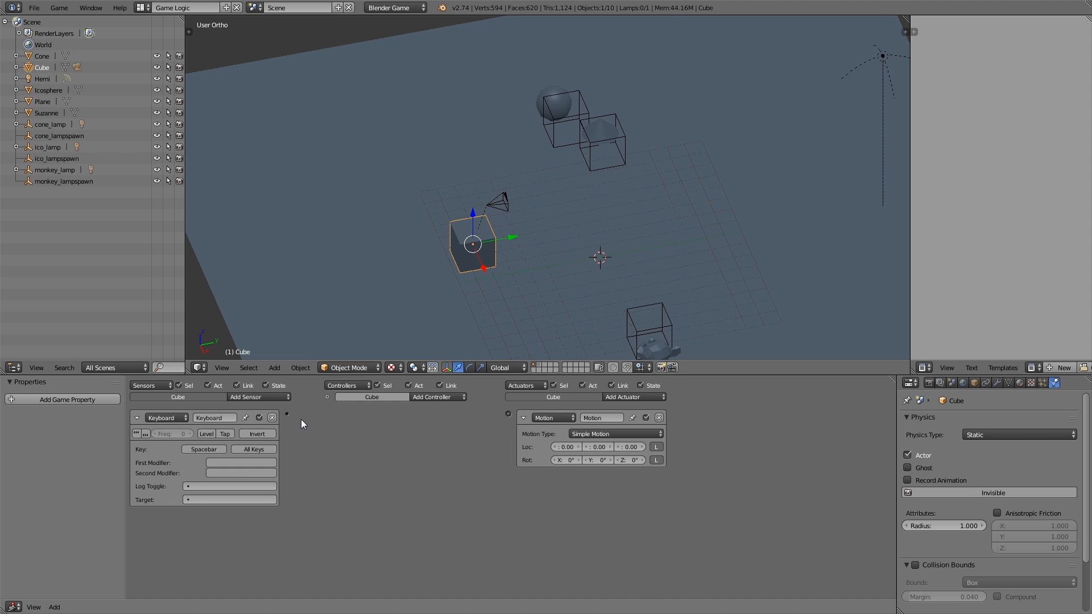
left_click(434, 397)
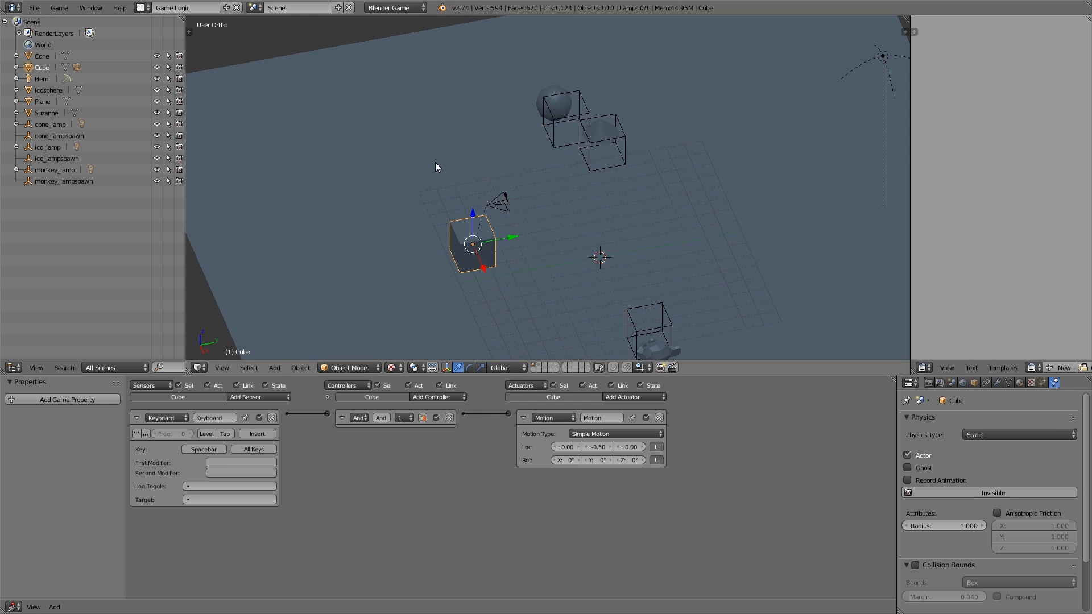
- Add a second Keyboard sensor for Z with its own Motion actuator and connect them
left_click(257, 397)
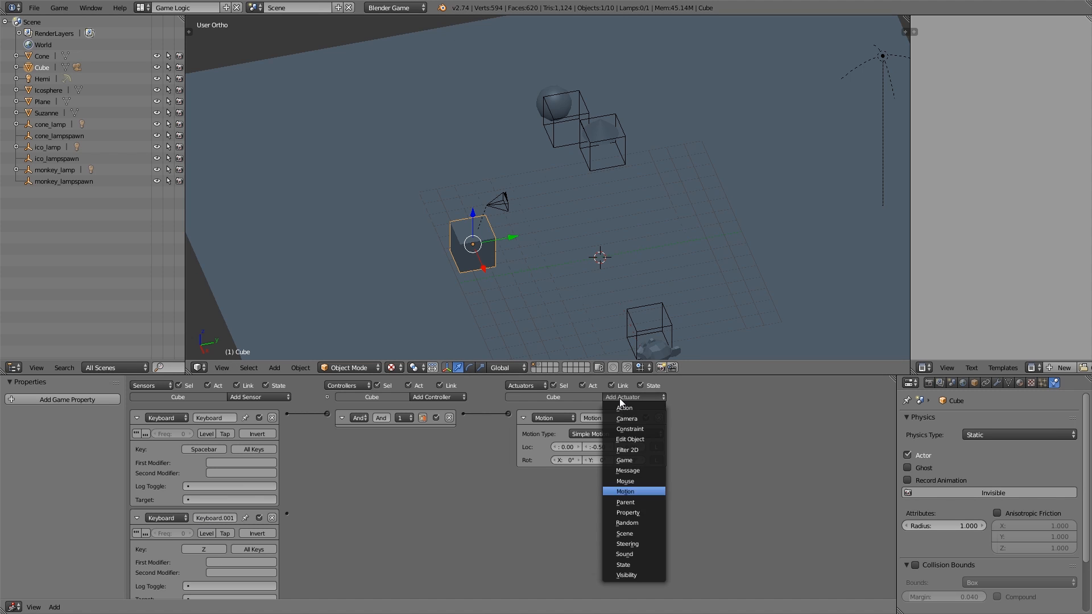
left_click(624, 490)
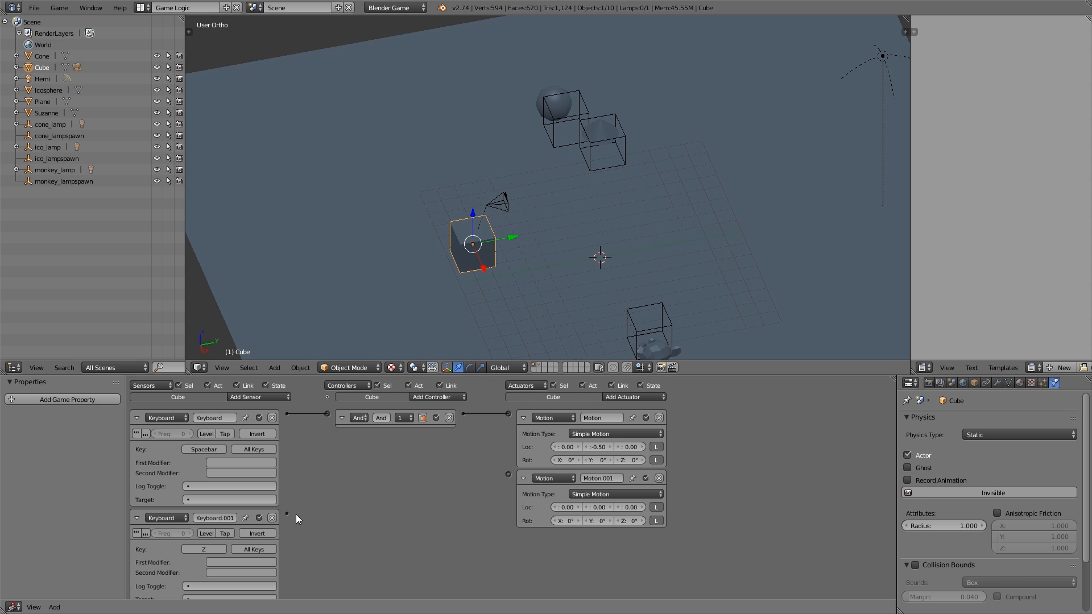
left_click_drag(286, 514, 508, 475)
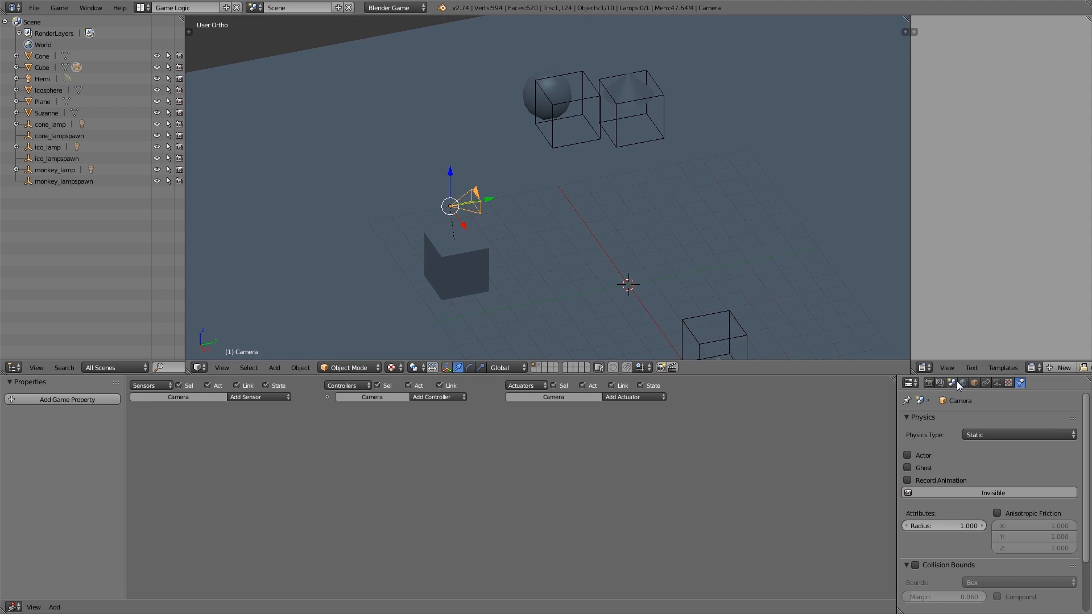
- Add a game property to the Cube and name it 'player'
left_click(996, 382)
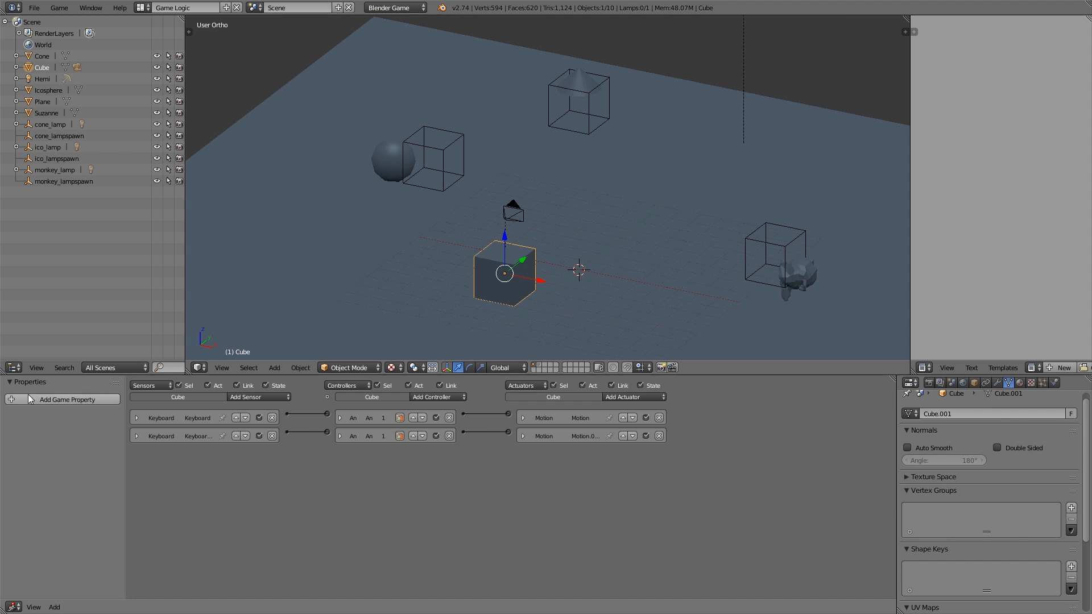
left_click(67, 399)
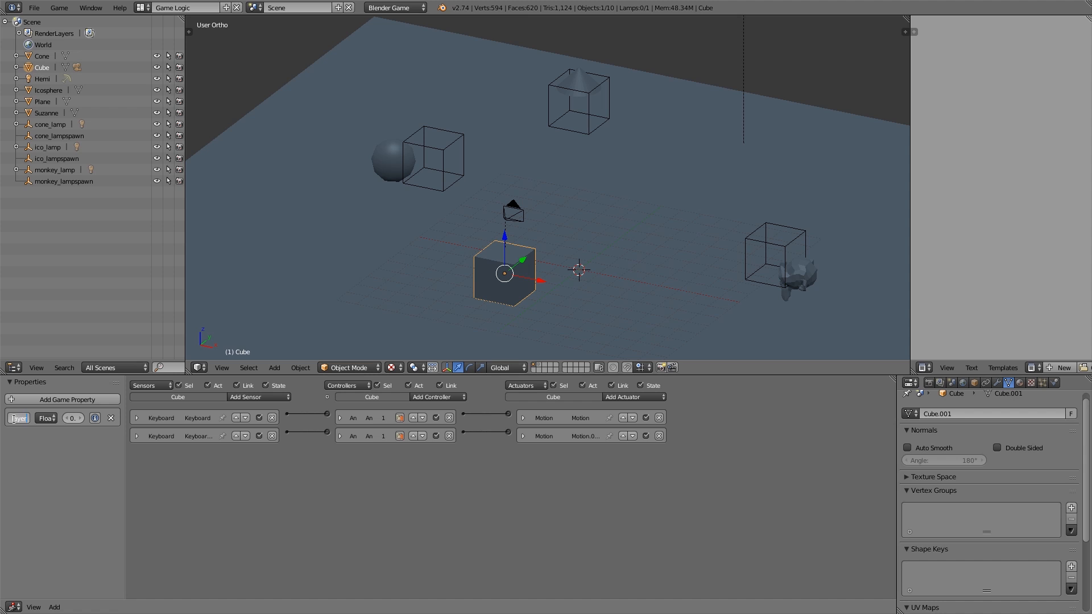
type("playe")
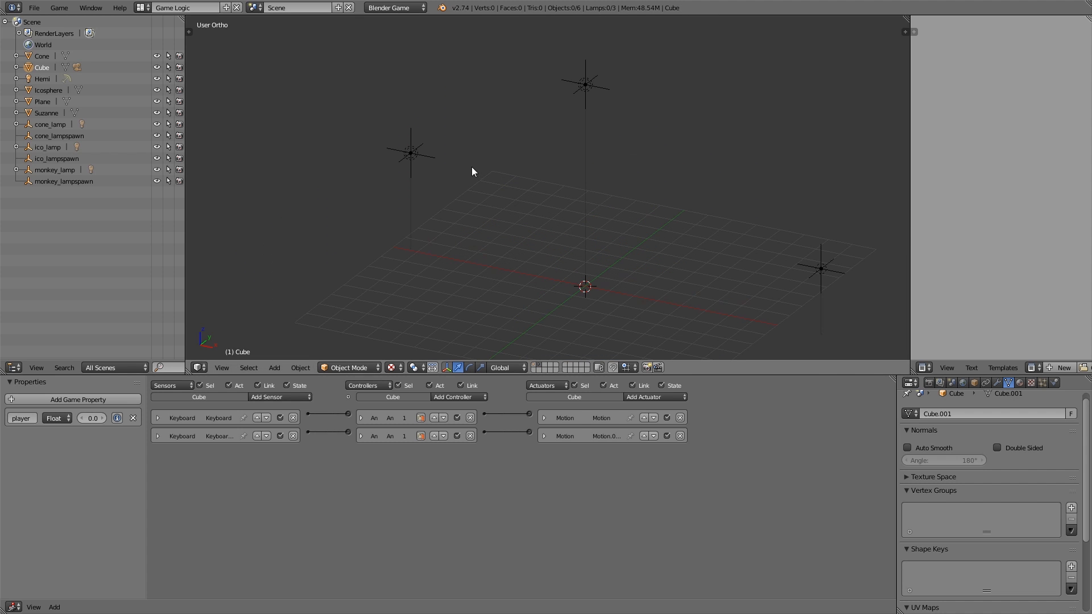
- Give cone_lamp a 'player' Near sensor with reset distance 30 and an End Object actuator
left_click(49, 124)
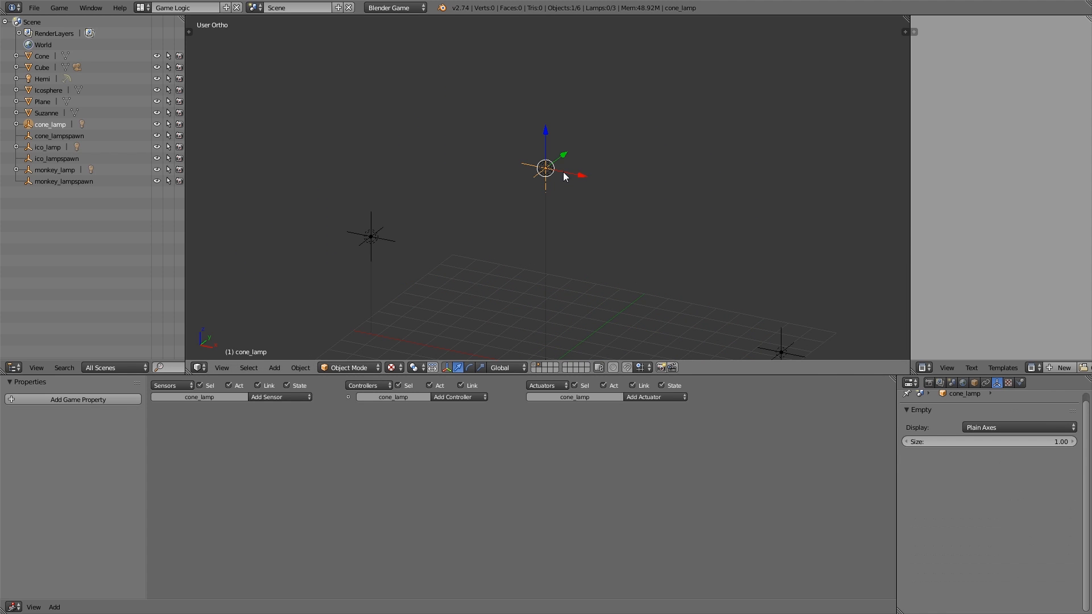
left_click(279, 397)
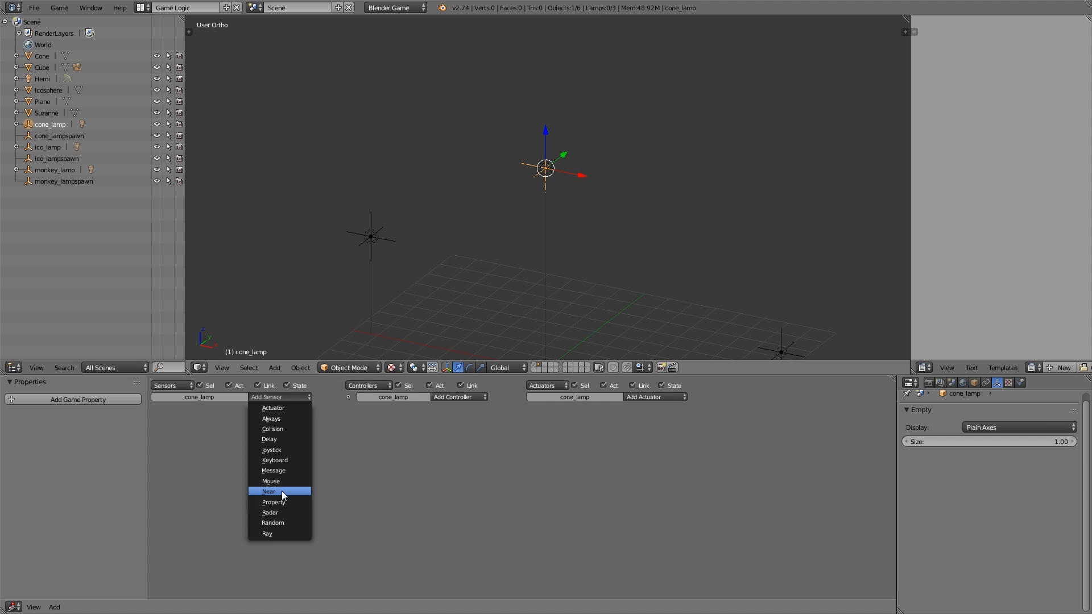
left_click(268, 491)
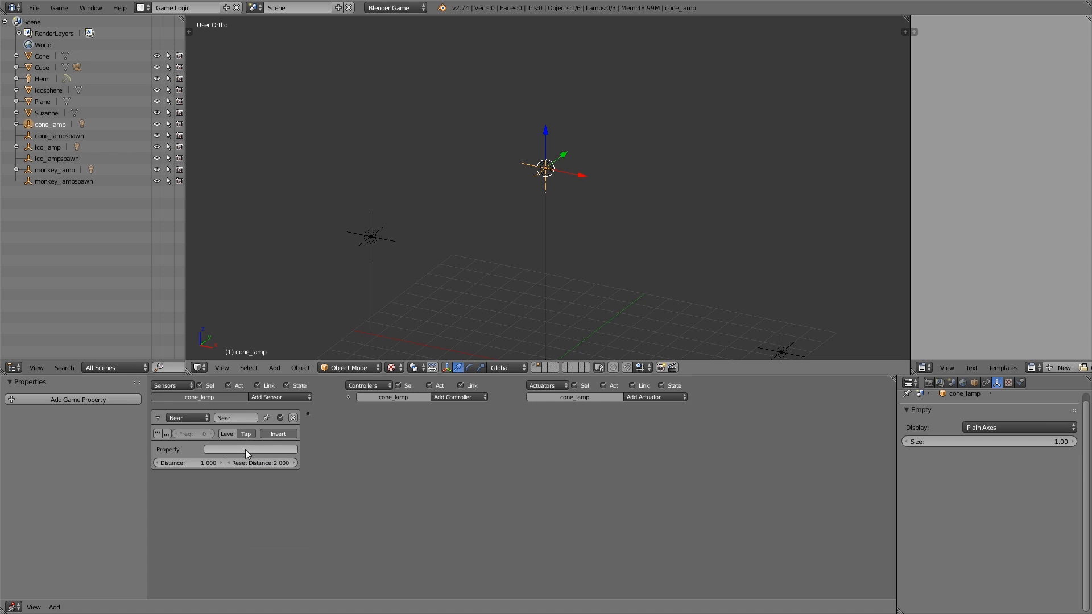
type("player")
type("30.000")
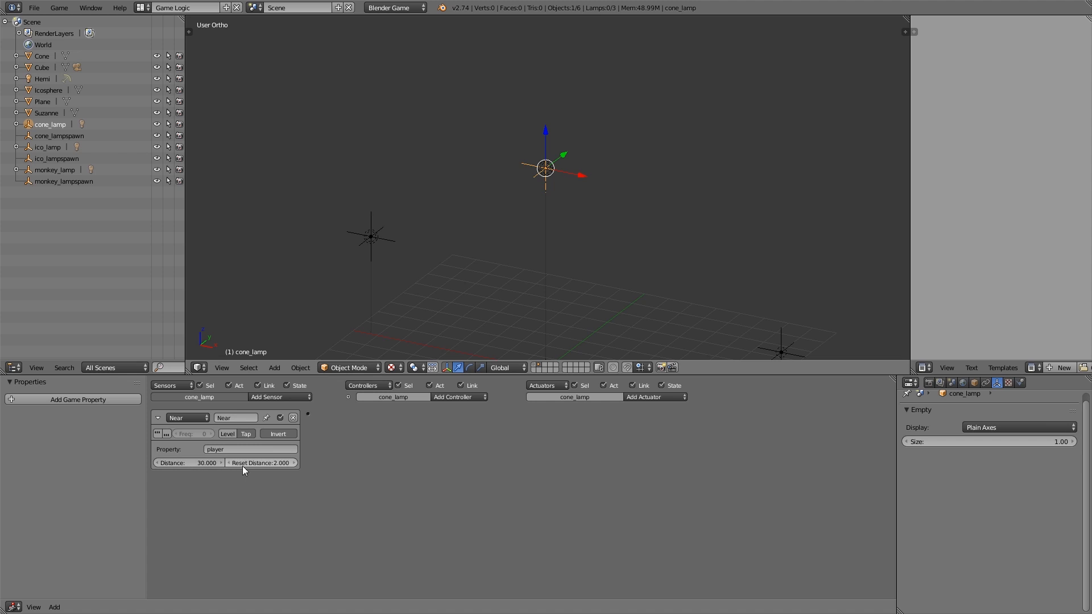
left_click(261, 463)
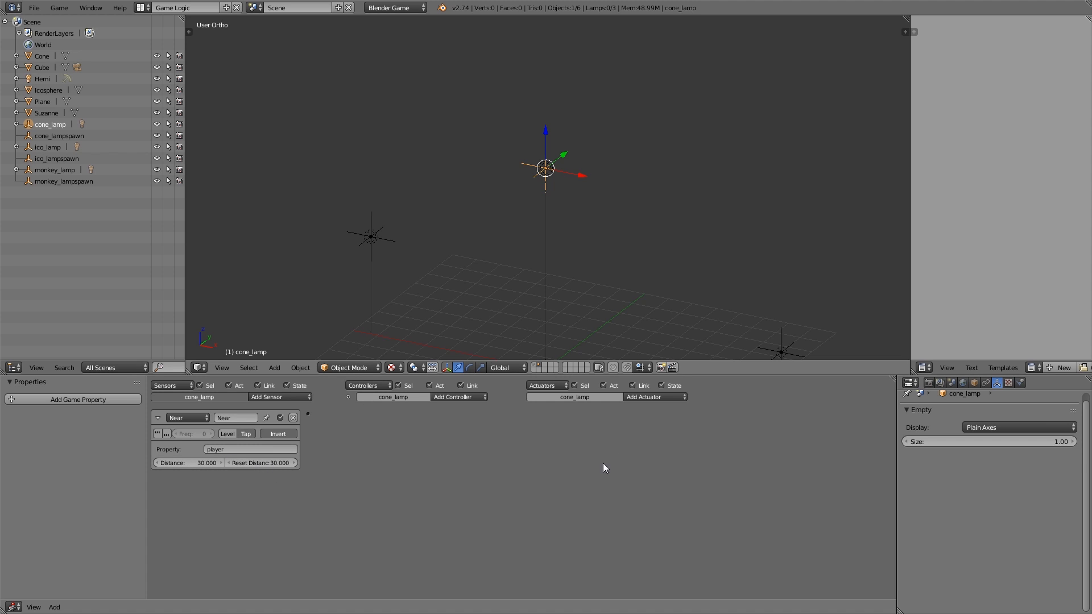
left_click(653, 397)
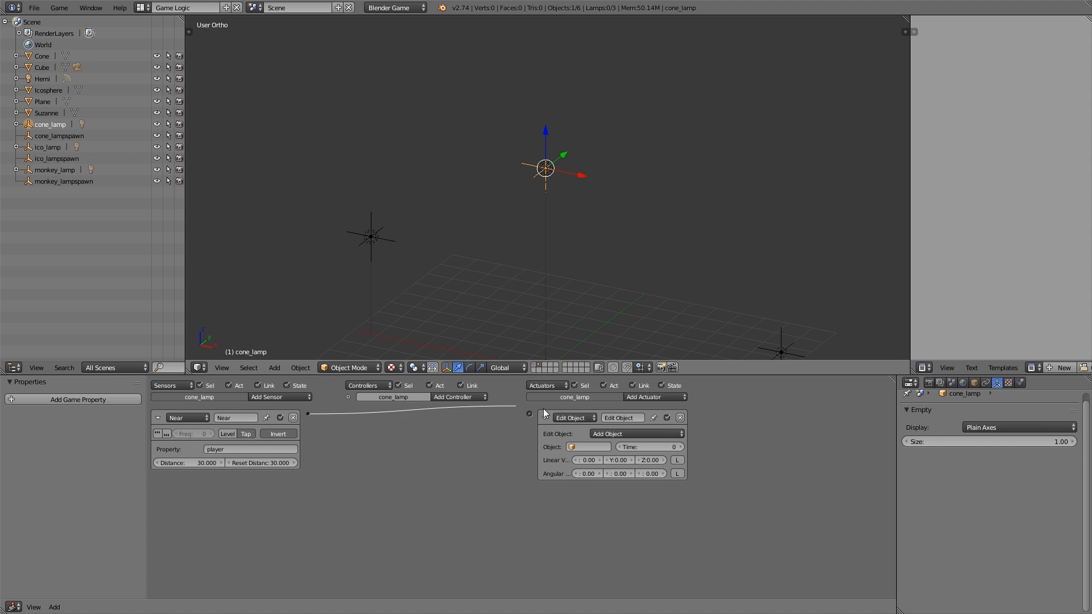
left_click(635, 434)
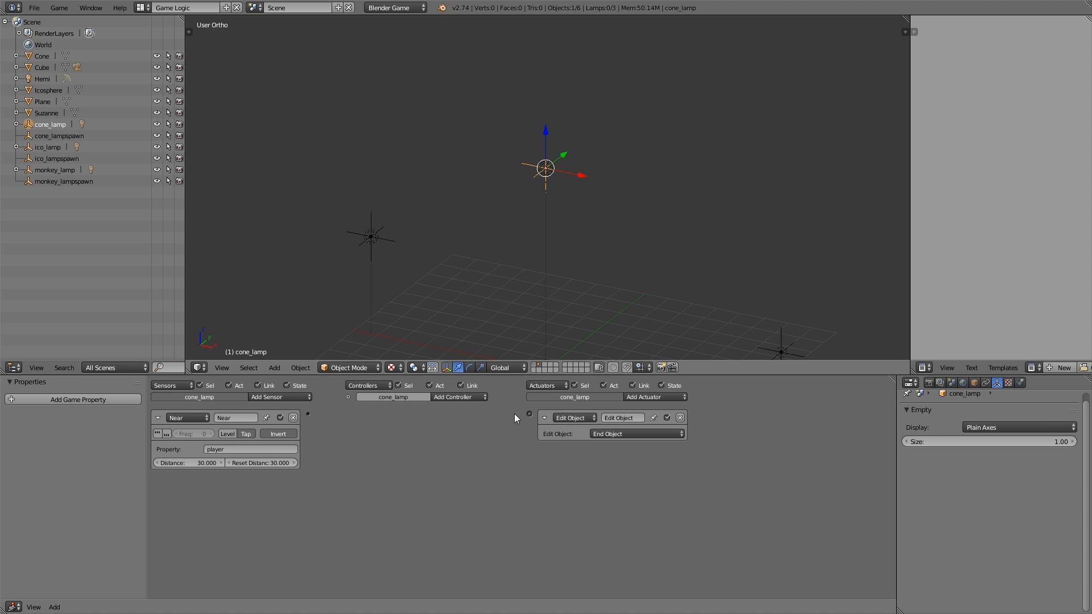
left_click(47, 146)
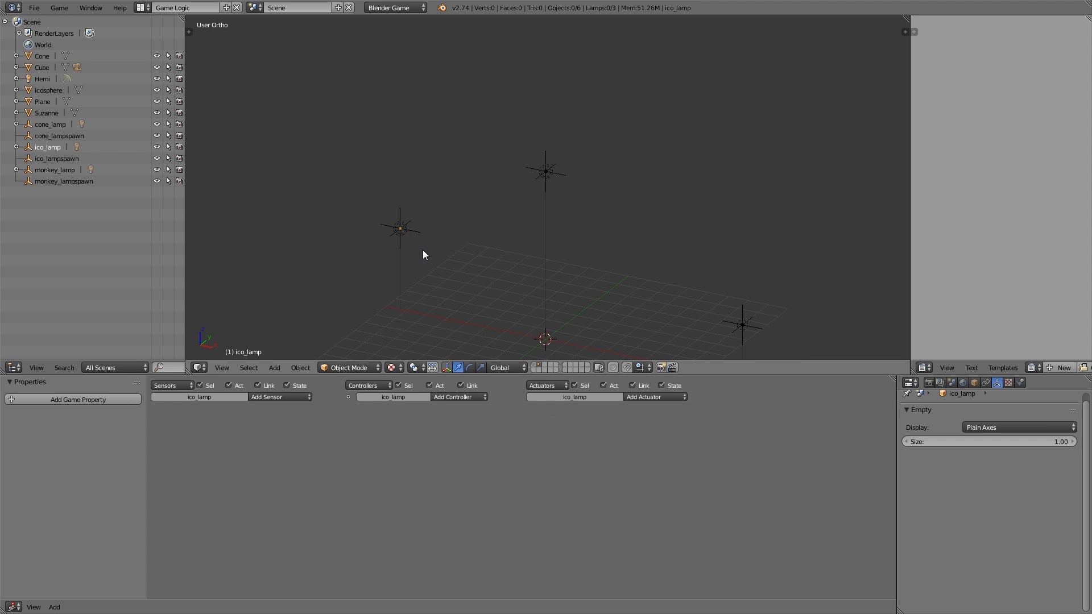
- Add a 'player' Near sensor to ico_lamp with And controller and Edit Object actuator
left_click(277, 397)
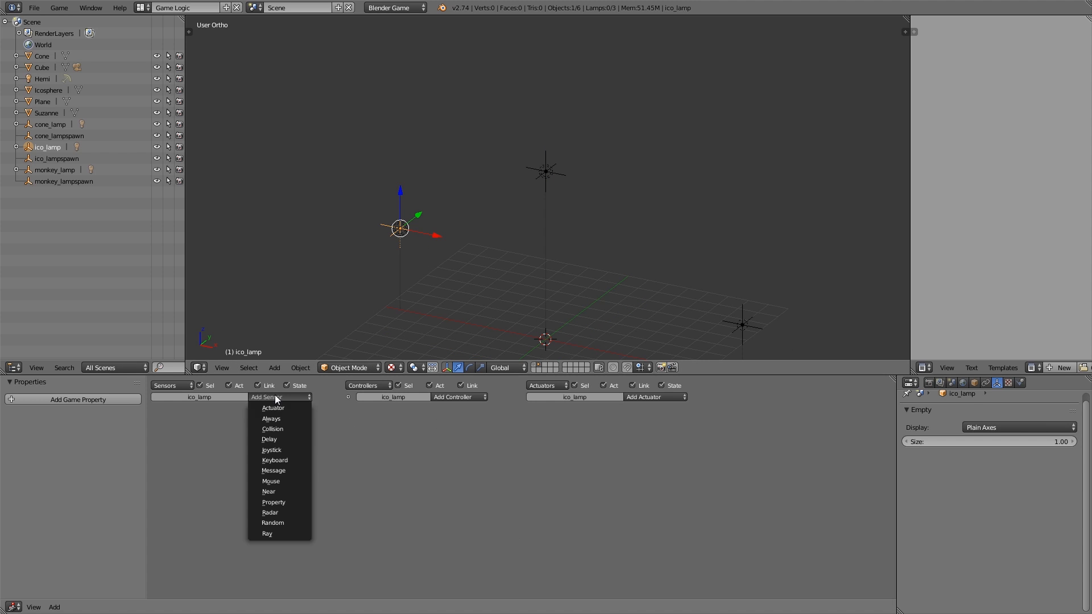
left_click(268, 491)
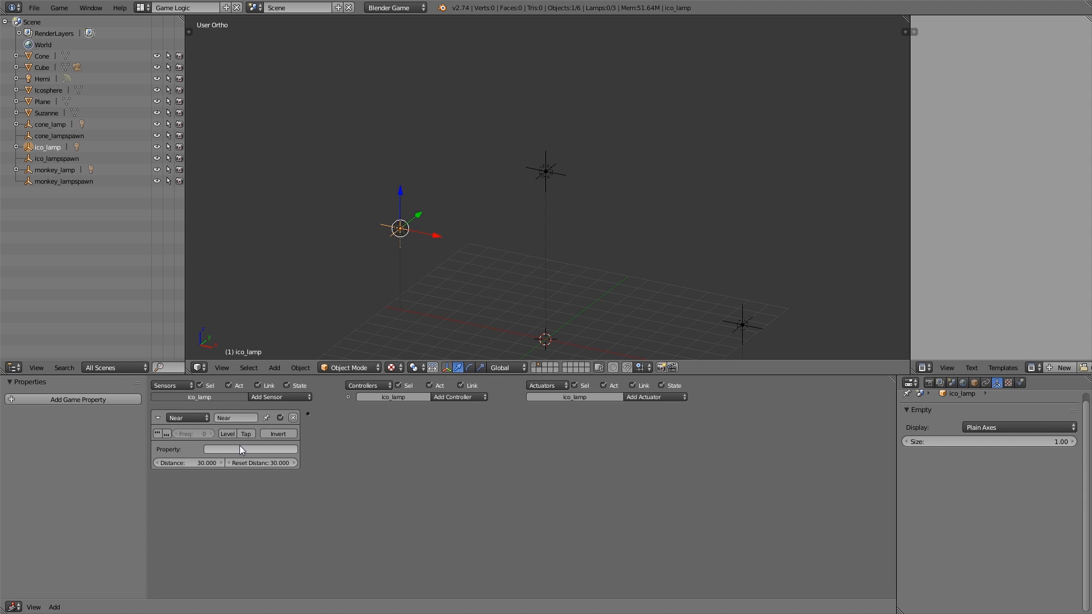
type("player")
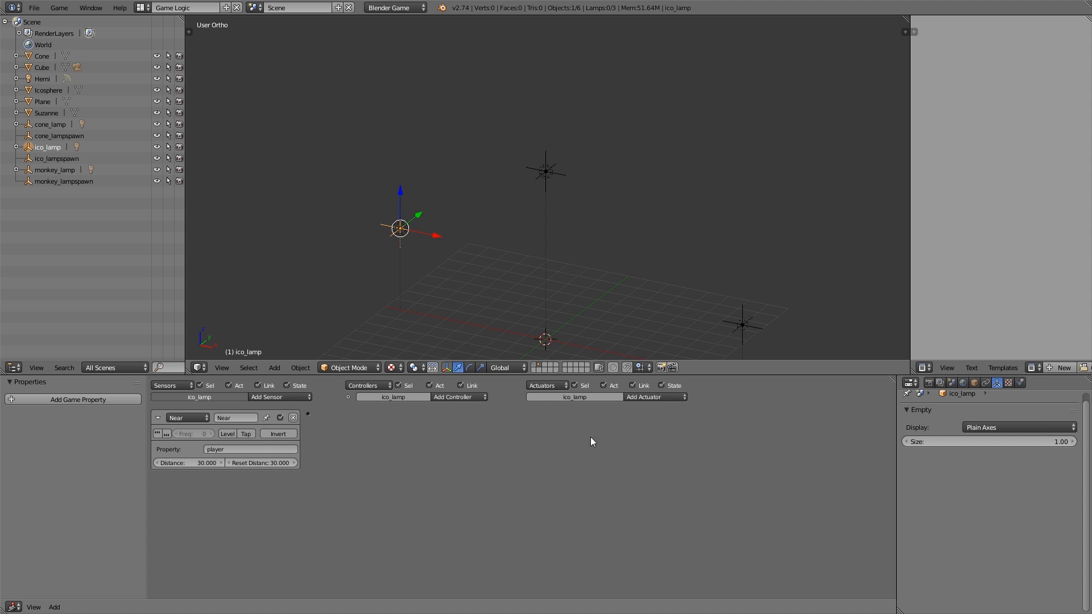
left_click(652, 397)
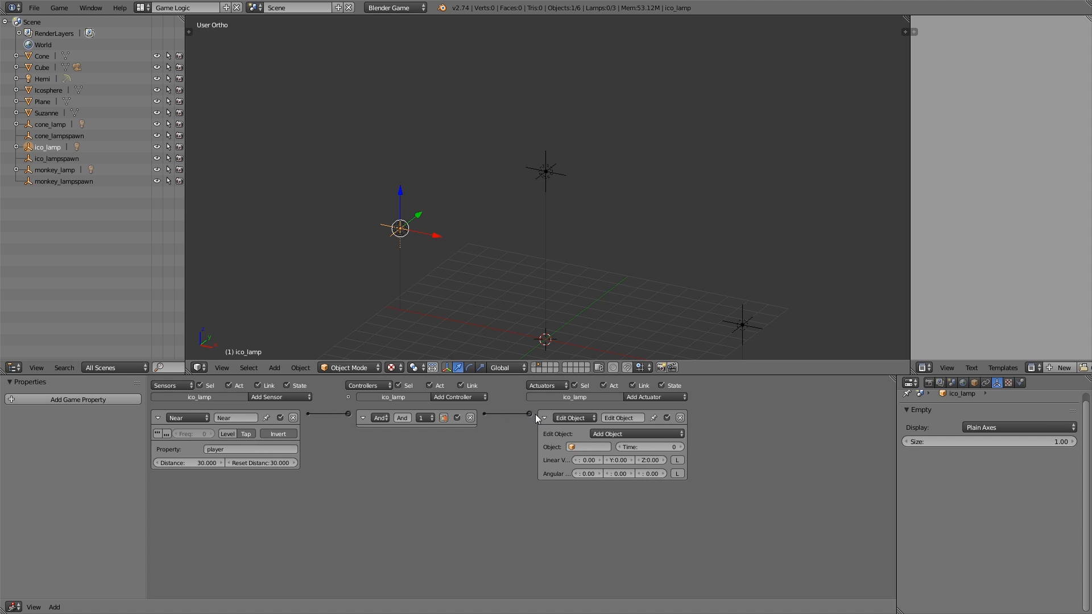
left_click(545, 419)
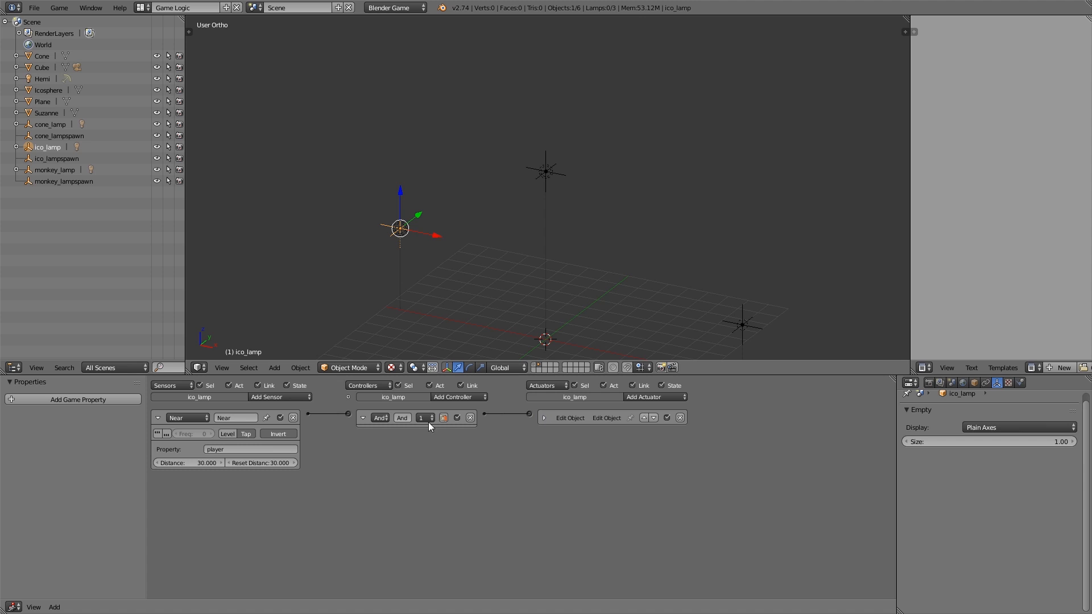
left_click(55, 170)
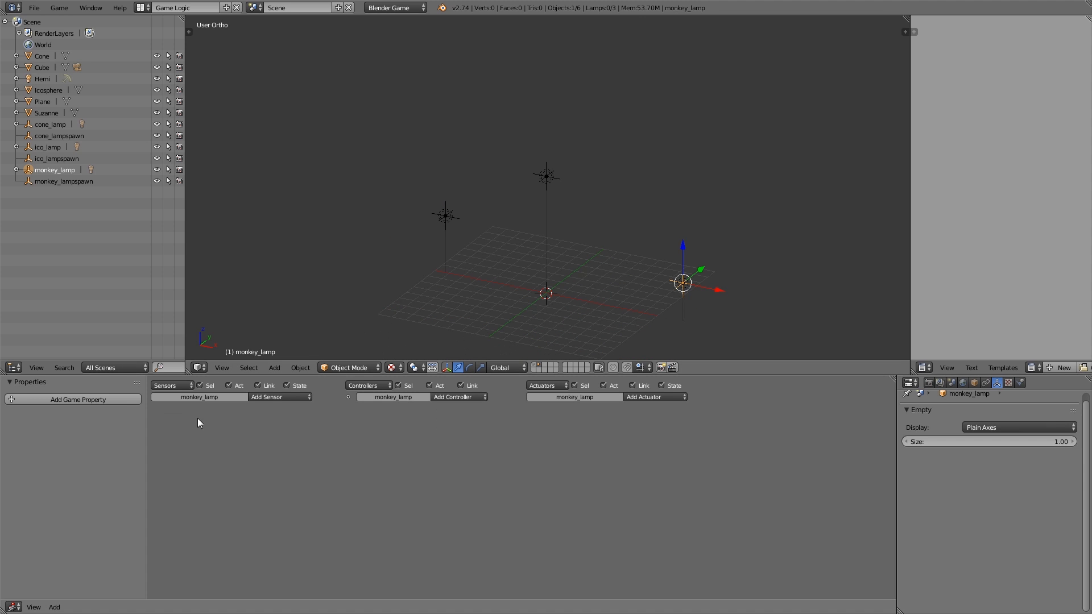
- Add a 'player' Near sensor with reset distance 30 and an End Object actuator to monkey_lamp
left_click(266, 397)
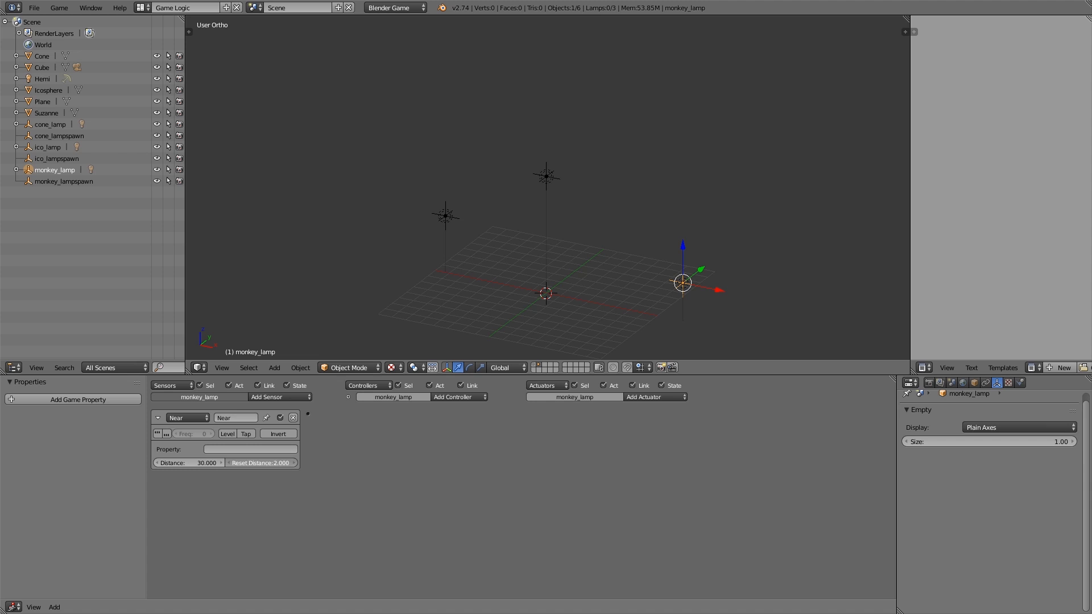
left_click(245, 434)
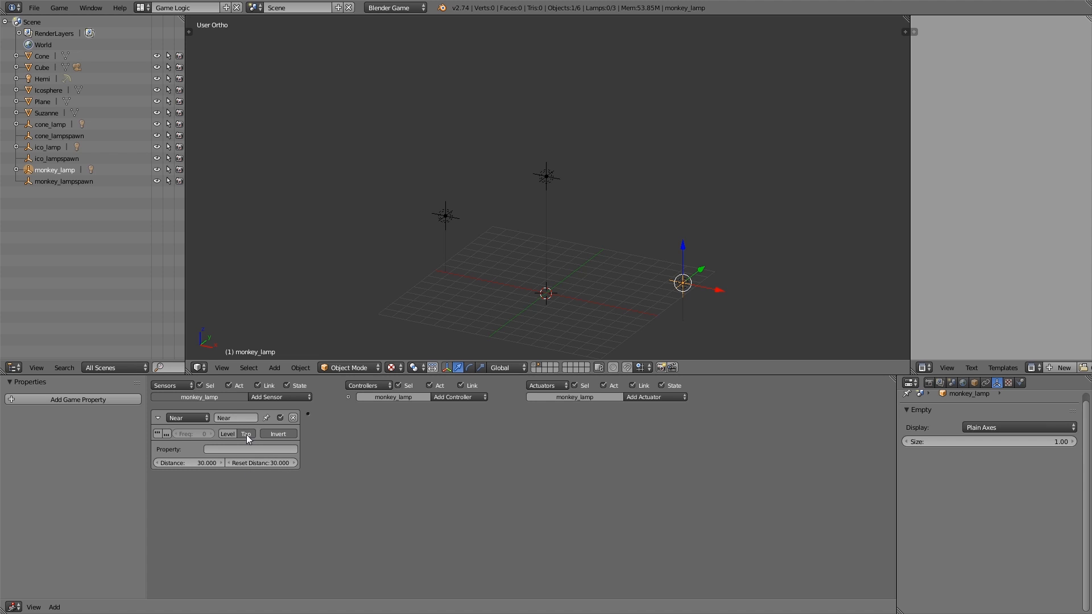
type("player")
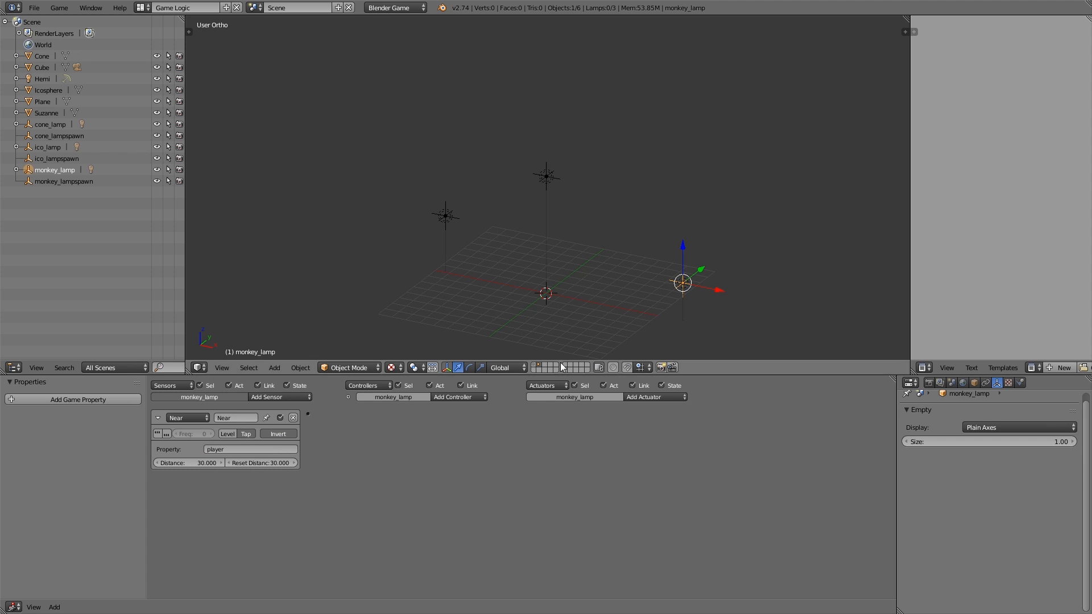
left_click(651, 397)
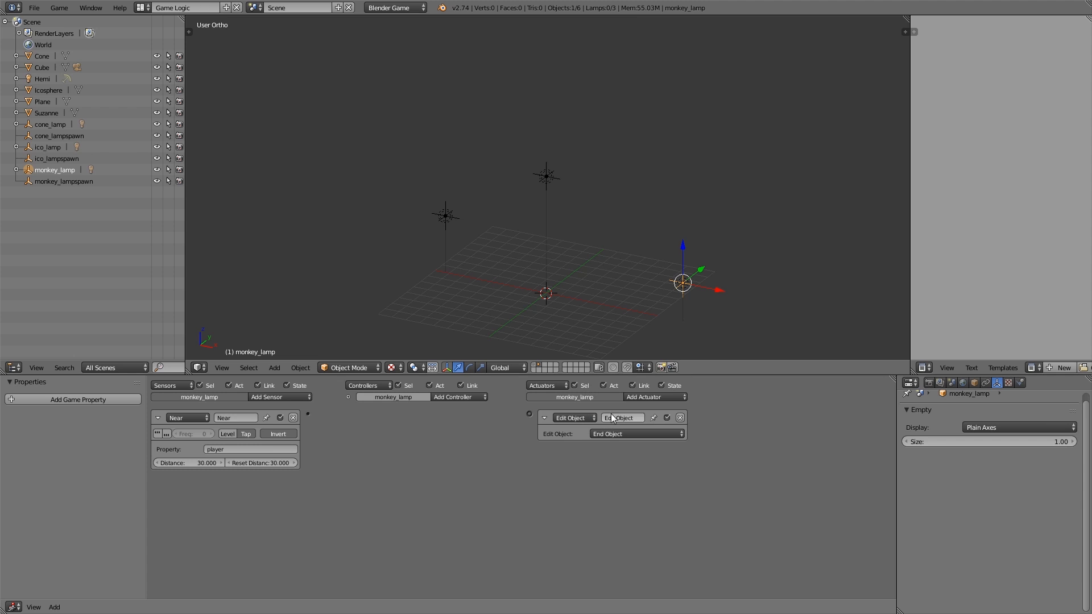
left_click(456, 397)
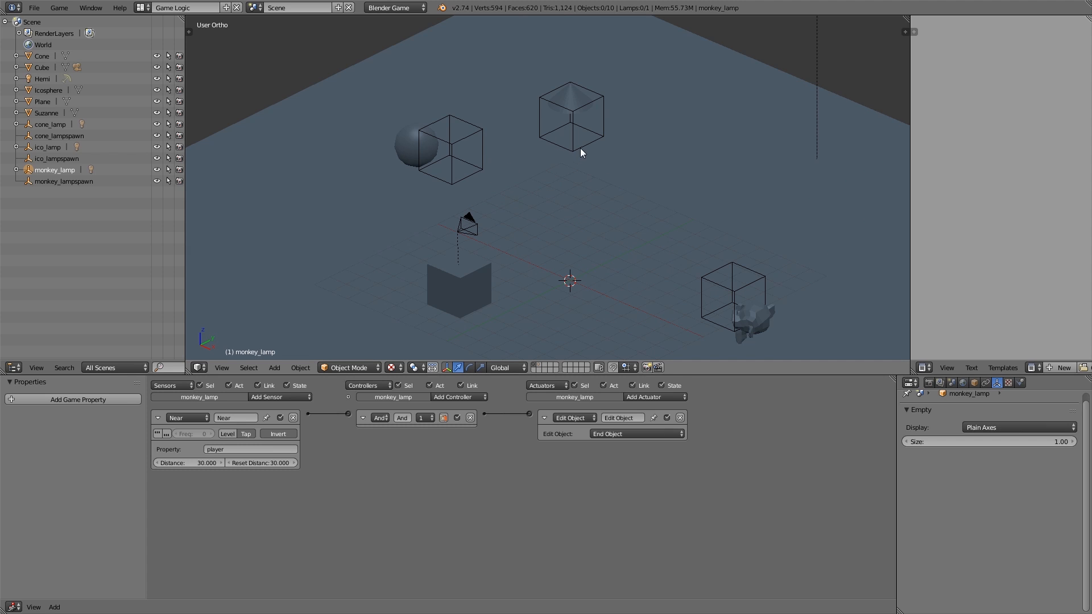
- Select the cone_lampspawn empty to inspect its Add Object logic
left_click(571, 115)
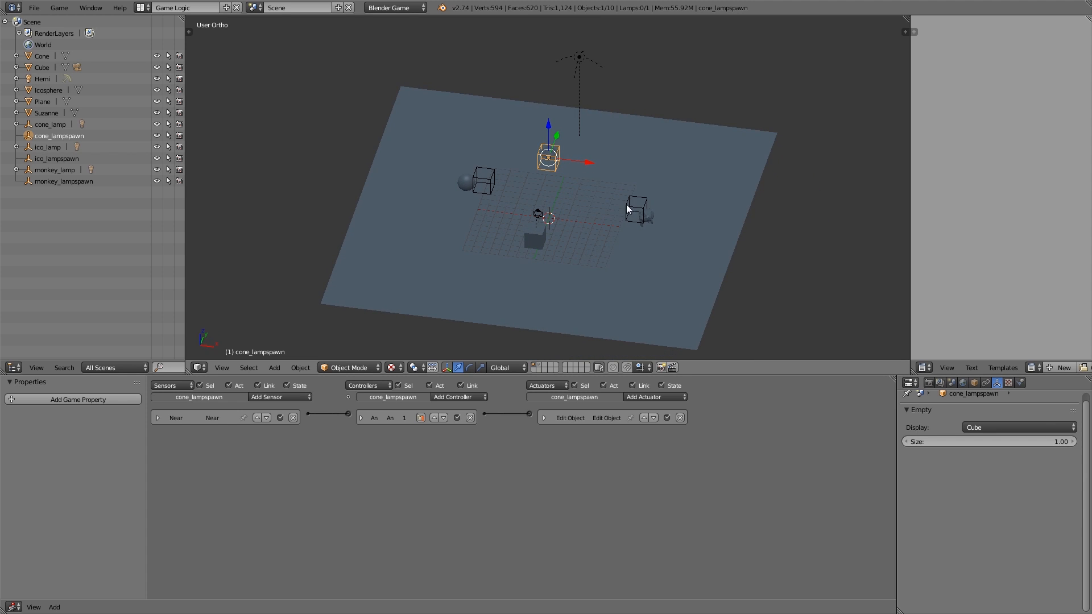
mouse_move(553, 174)
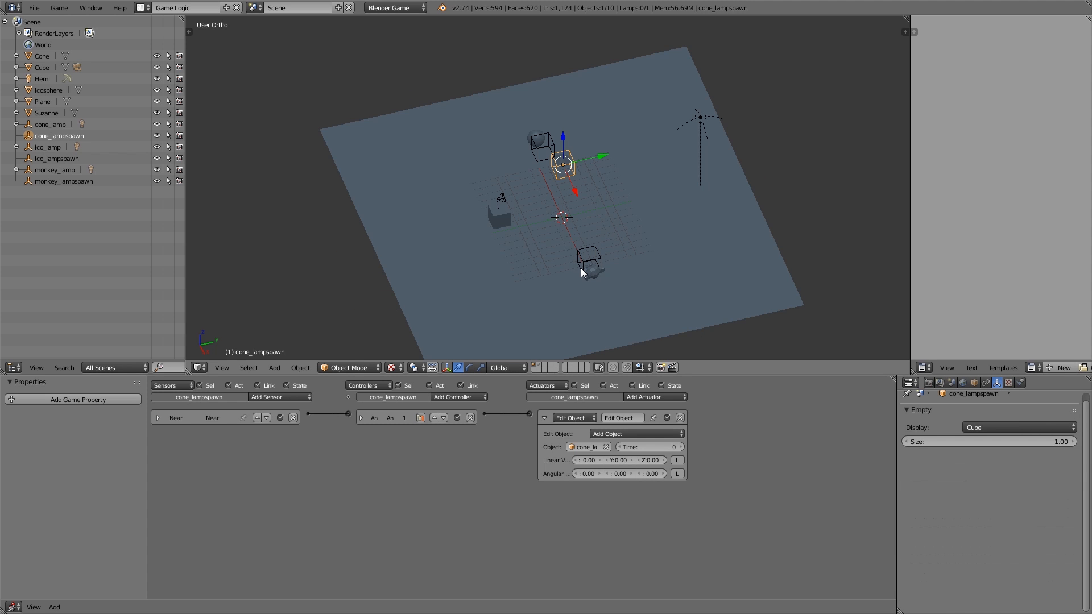
mouse_move(605, 369)
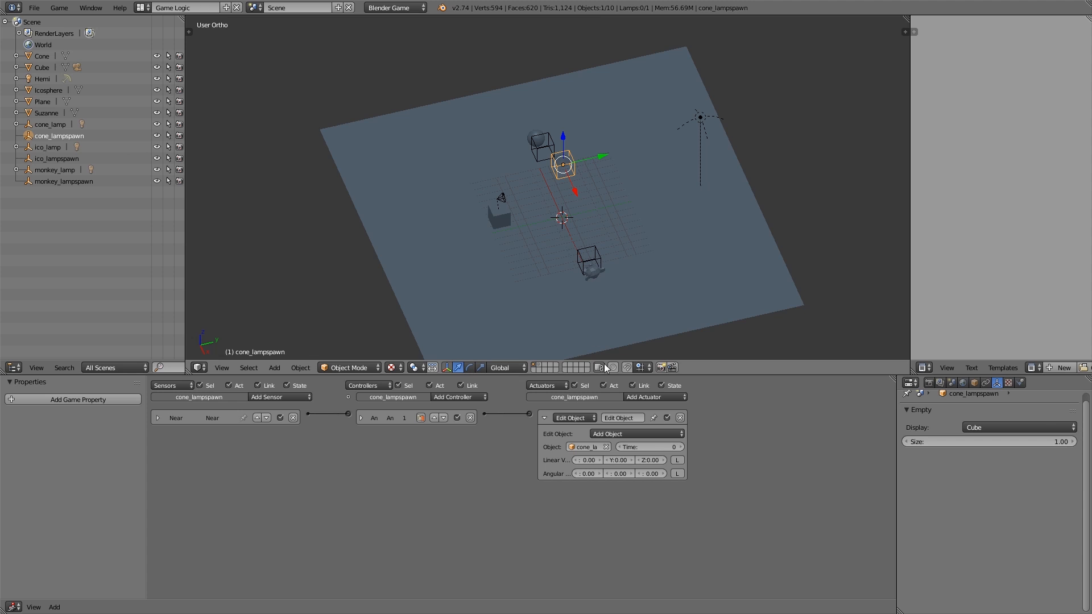